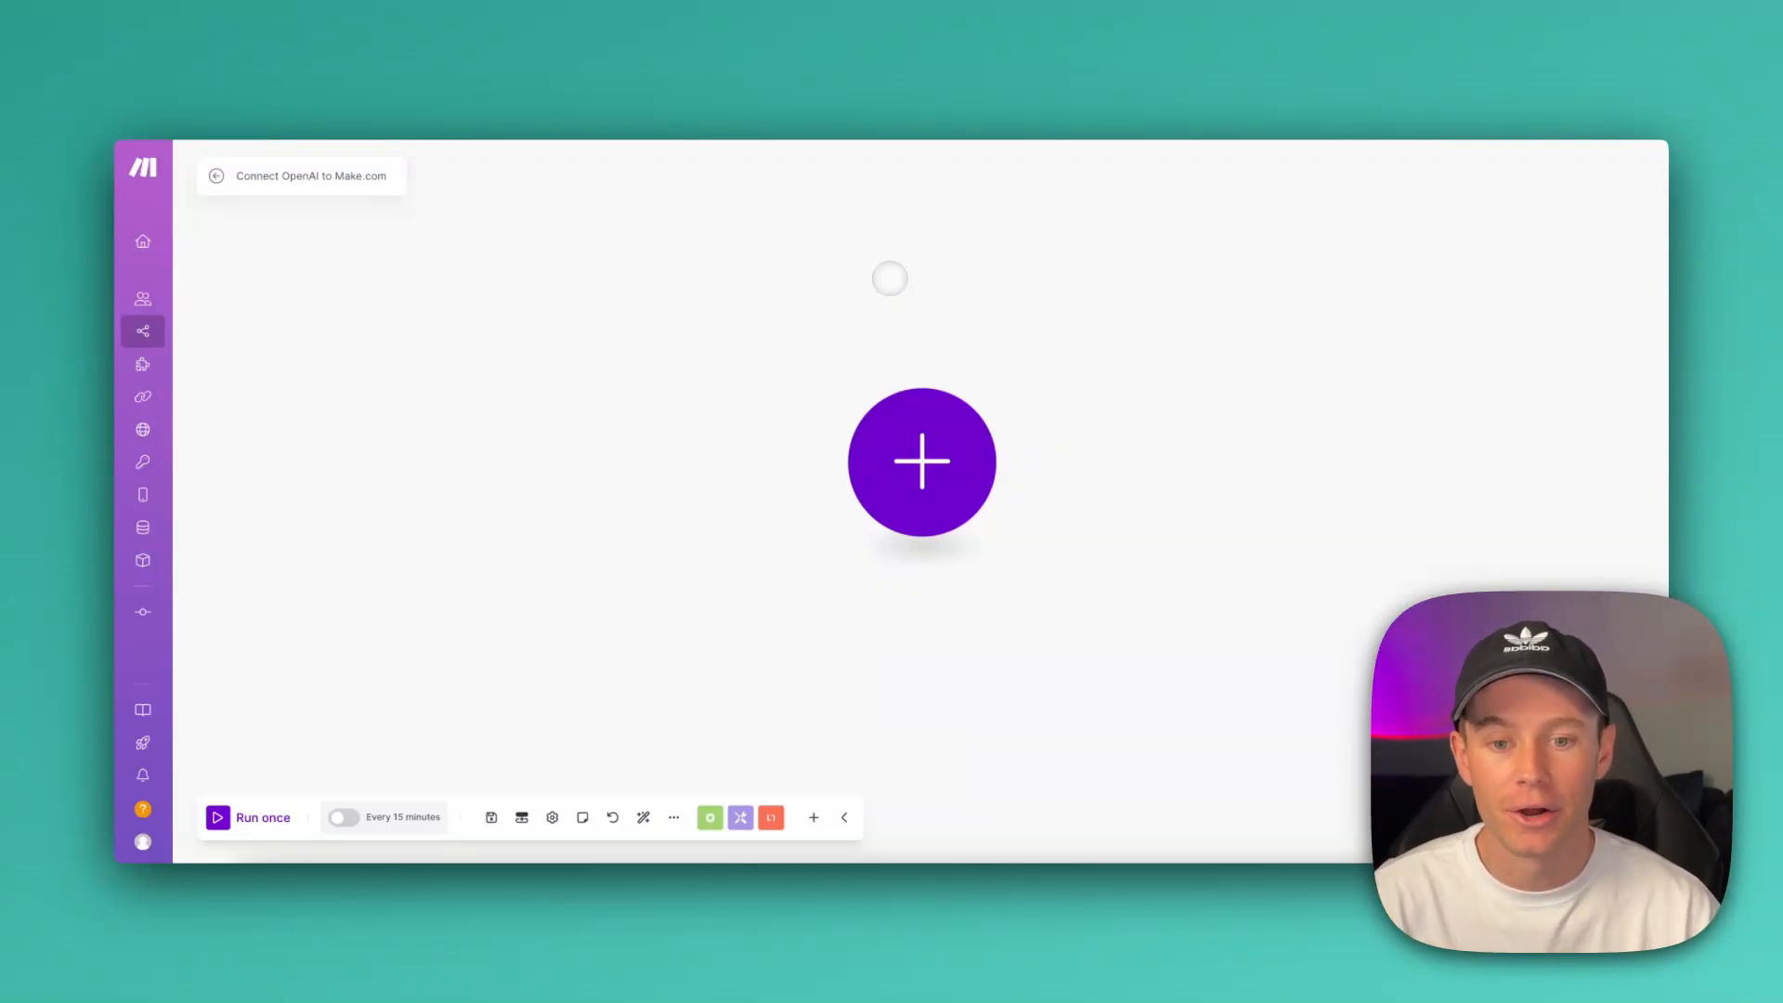
Add an OpenAI (ChatGPT, Whisper, DALL-E) Message an Assistant module to the canvas.
left_click(921, 462)
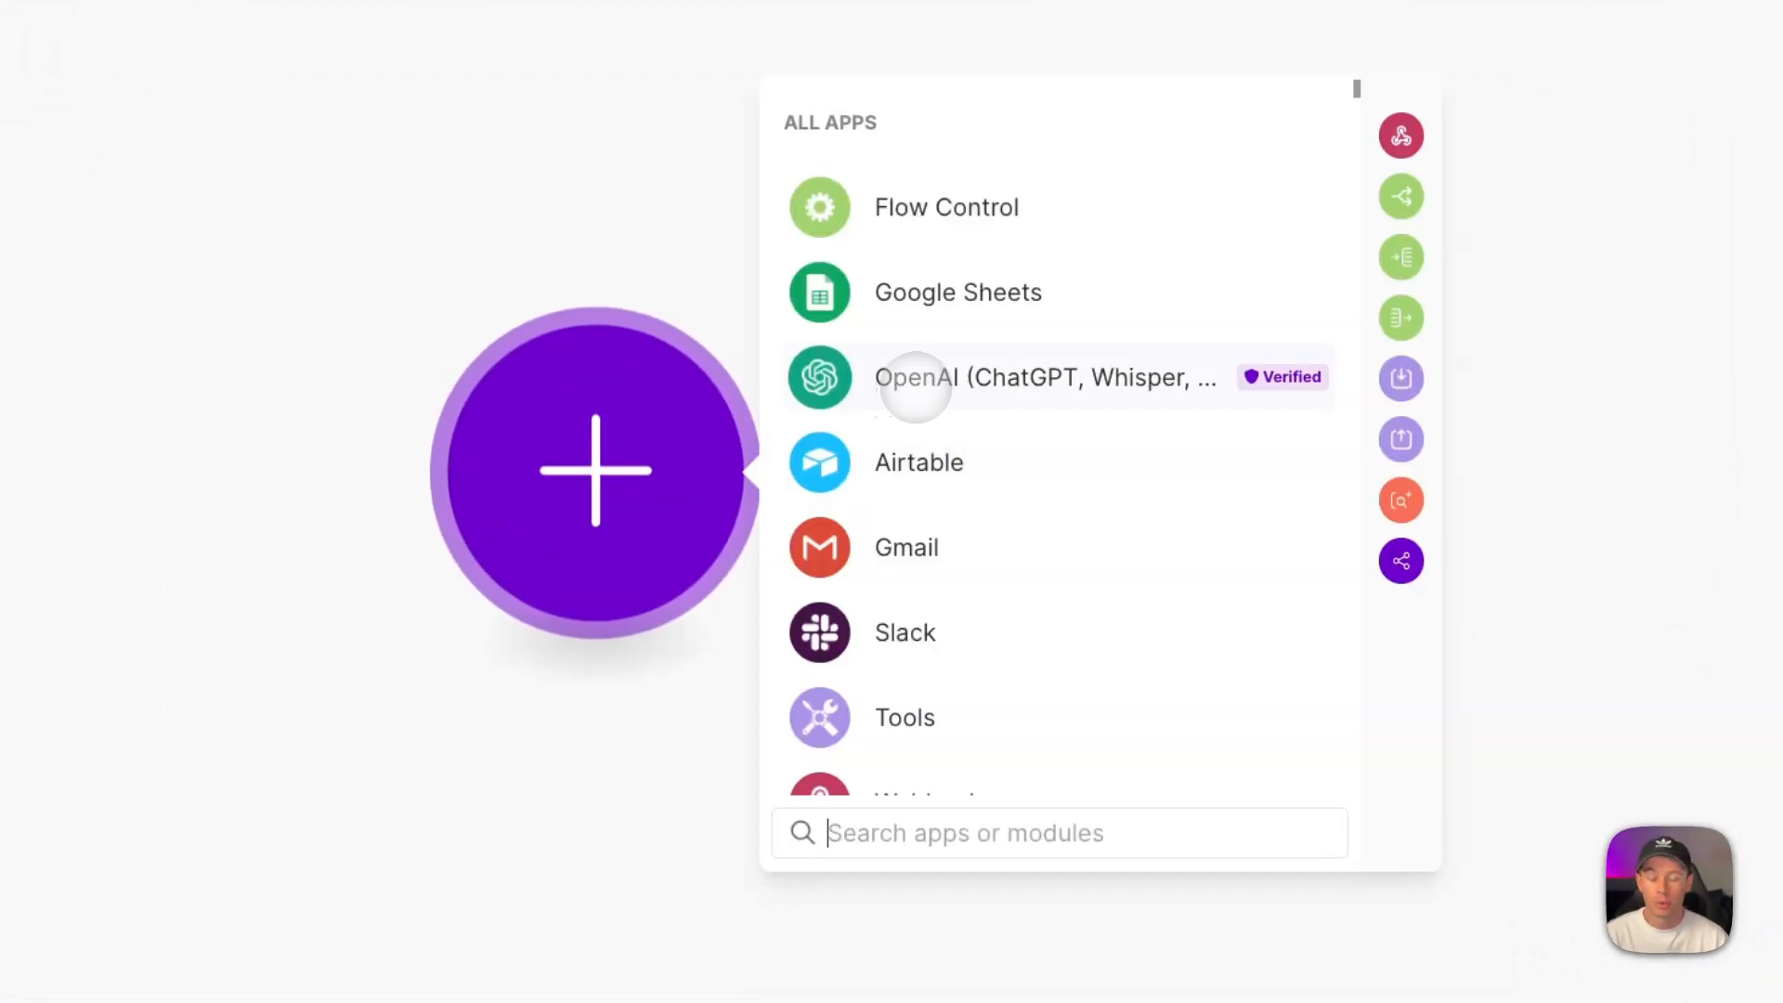
left_click(1042, 378)
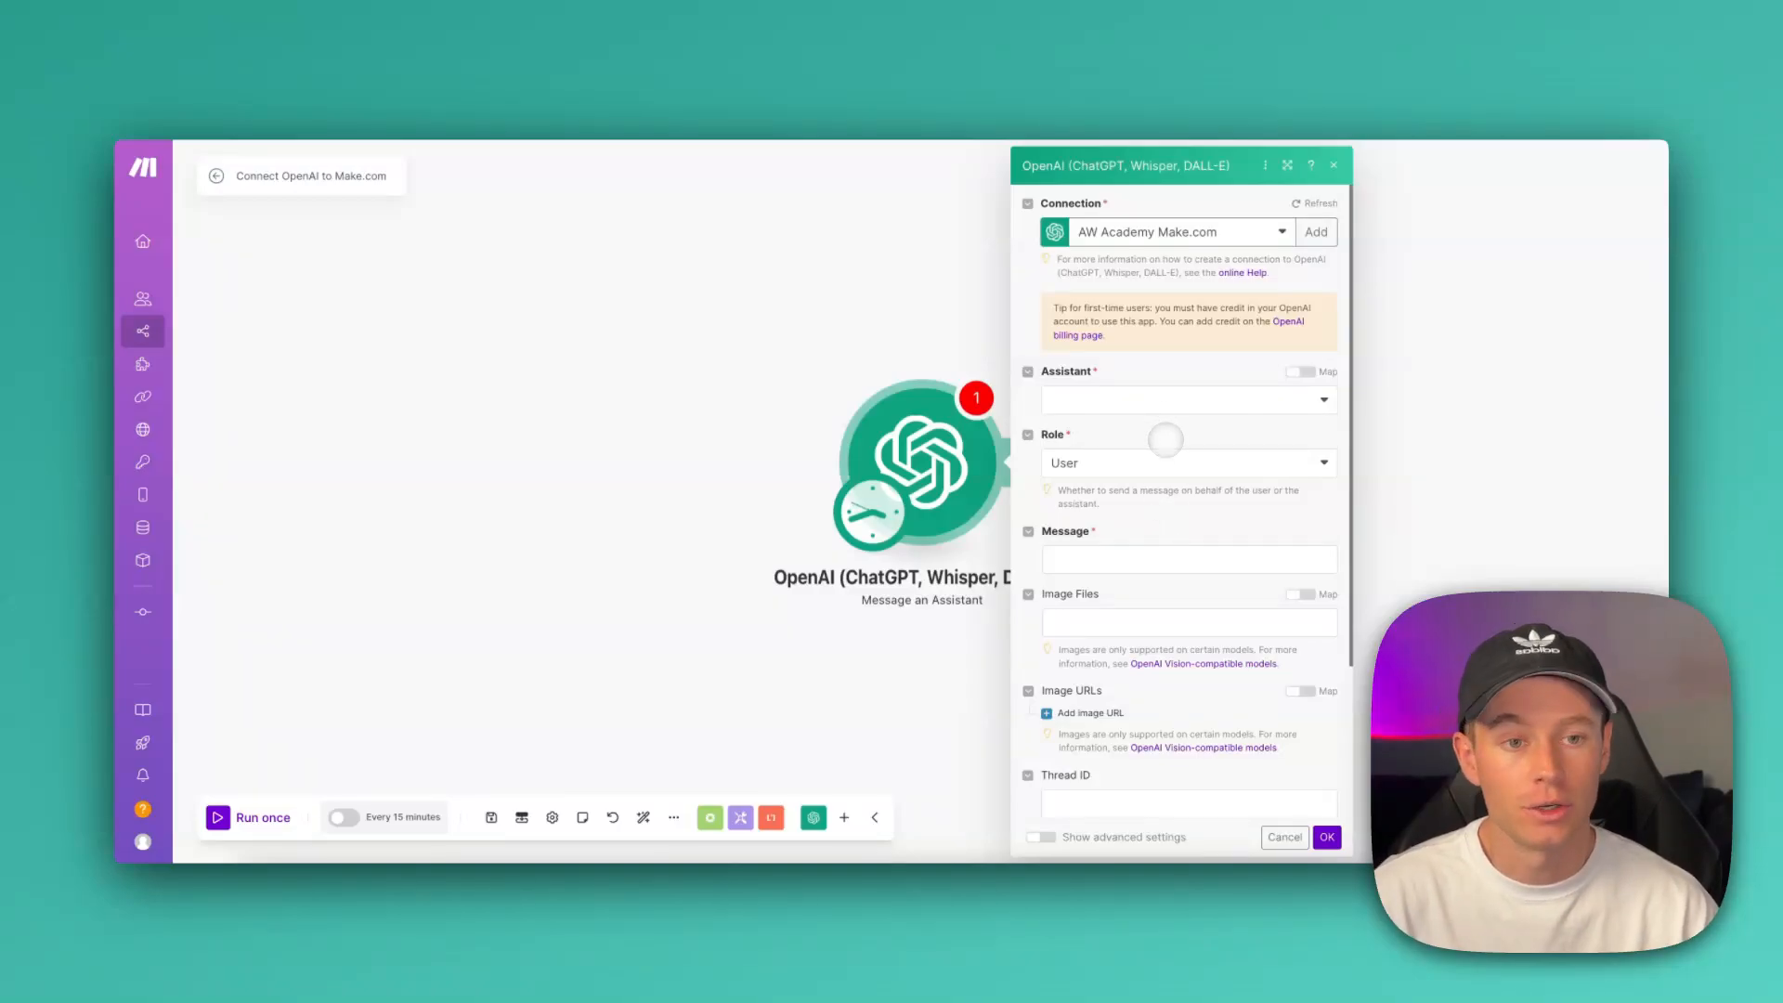
left_click(1315, 232)
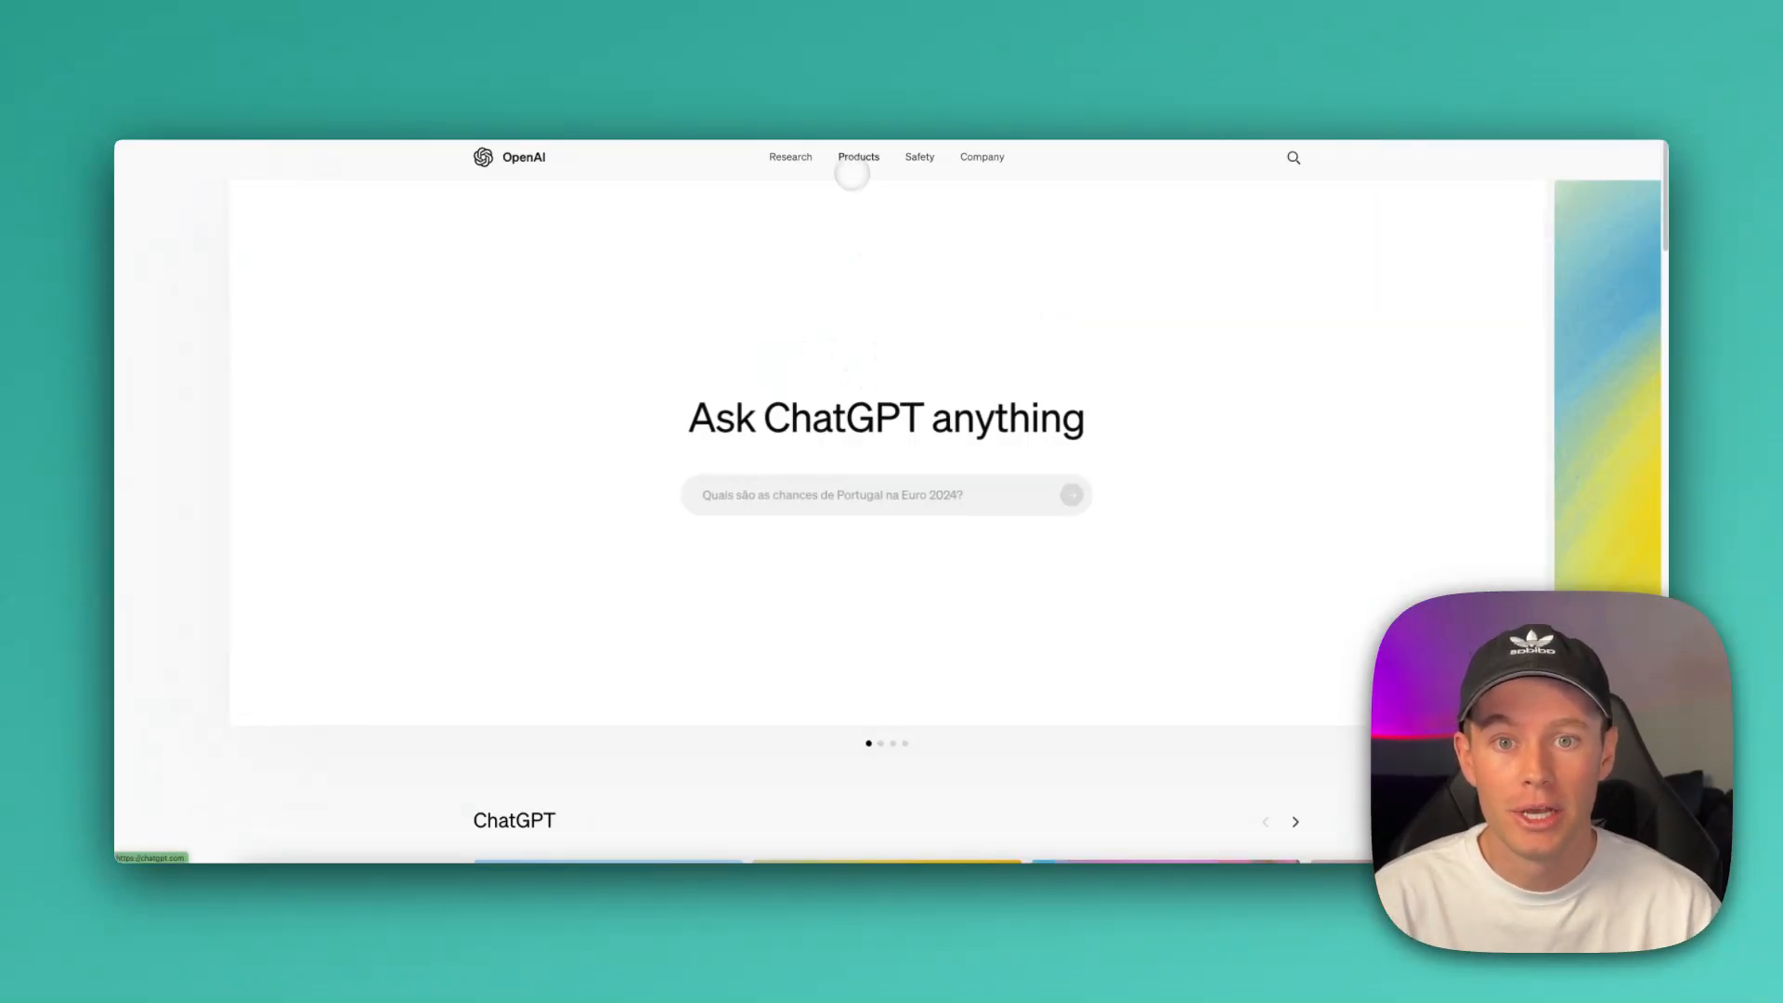
Reach the OpenAI developer platform through the API login link under Products.
left_click(858, 156)
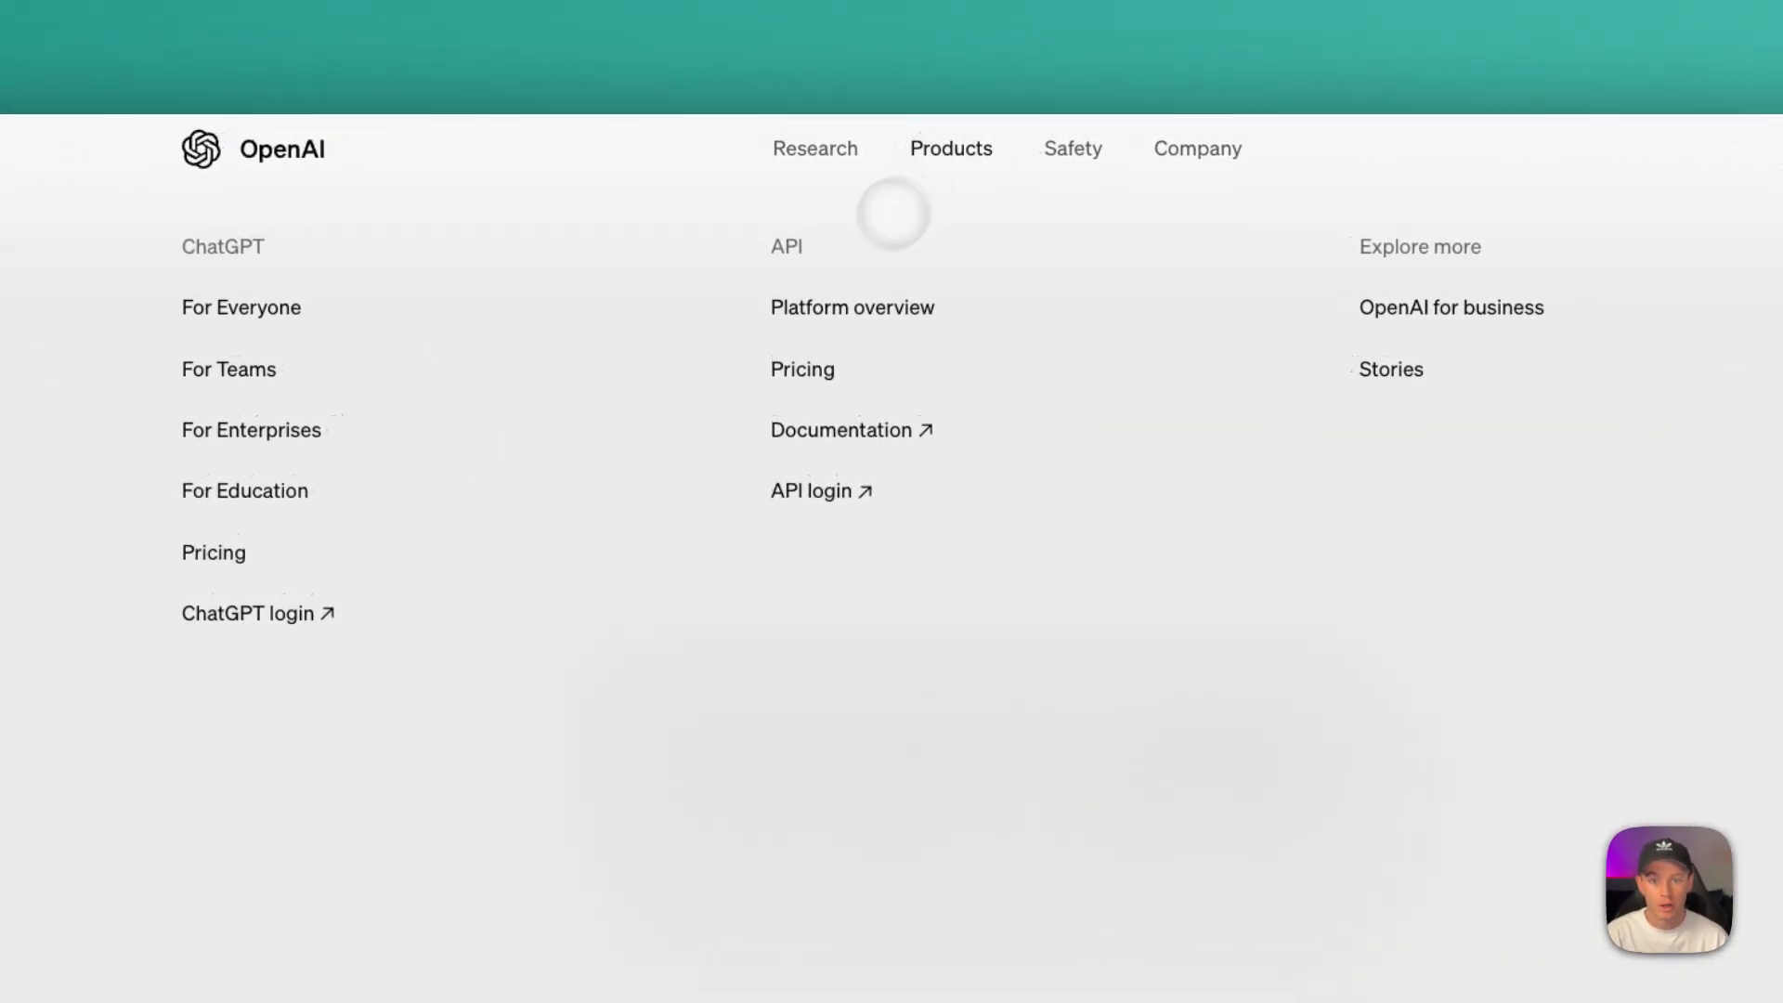
mouse_move(811, 497)
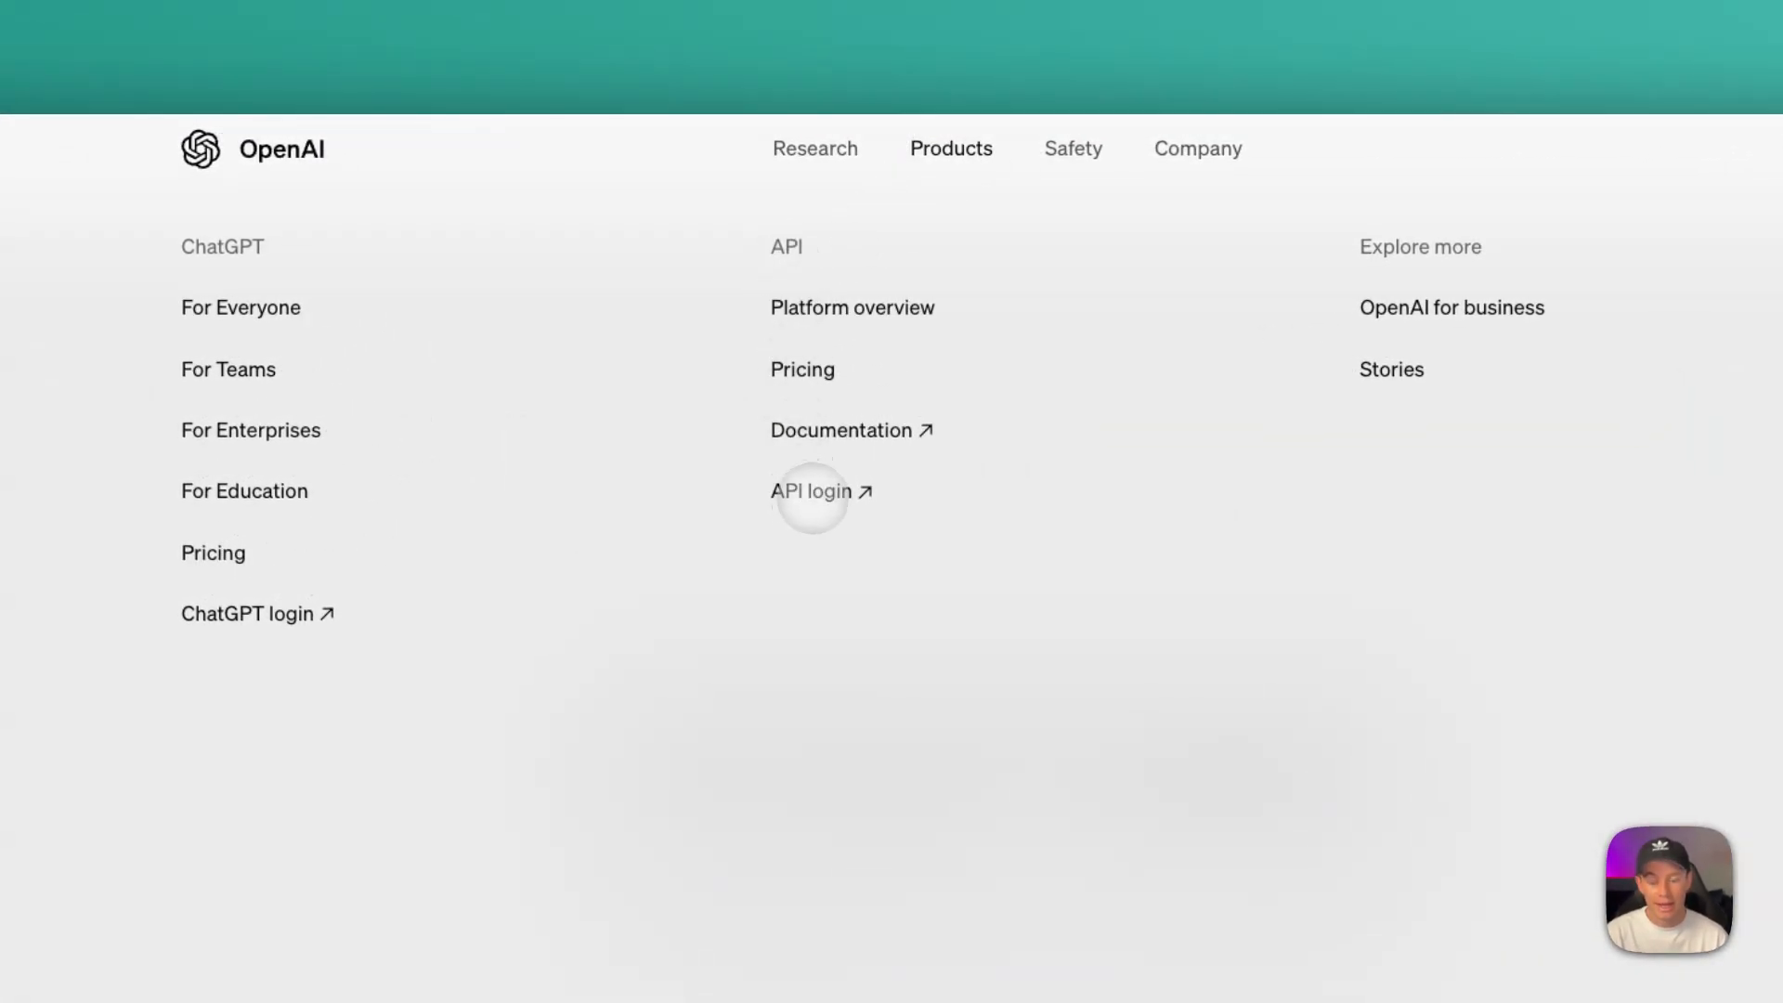
left_click(809, 490)
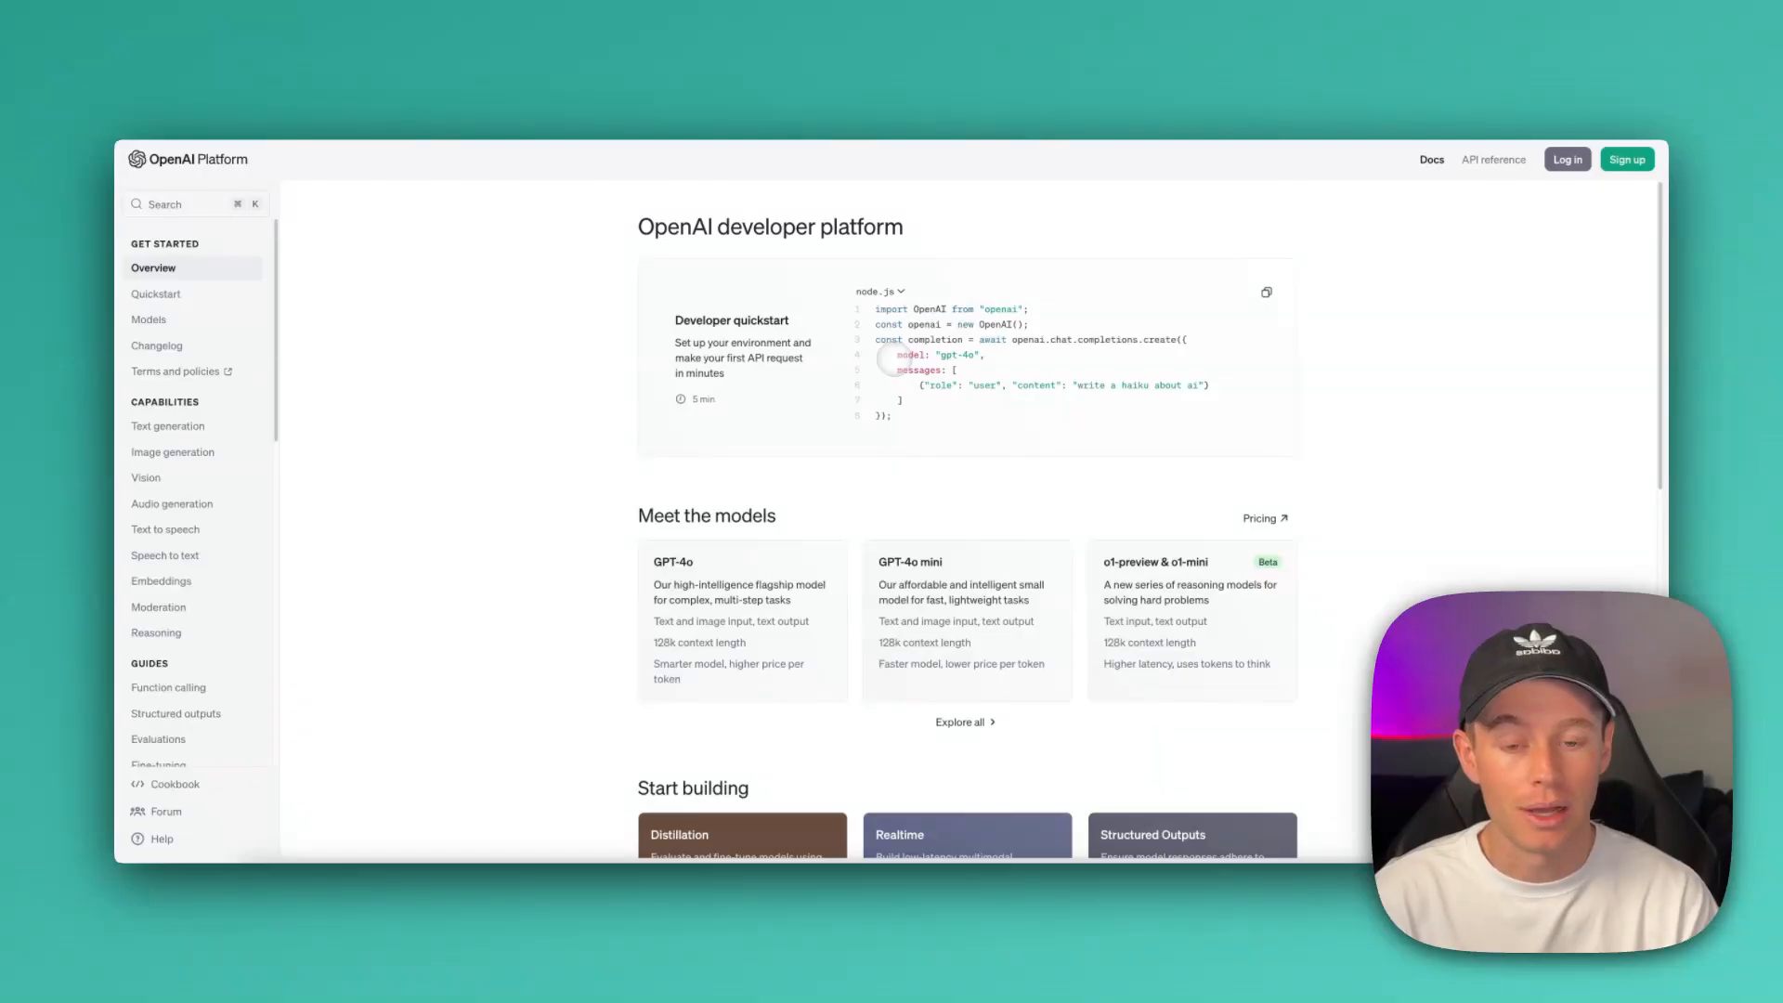
mouse_move(1310, 240)
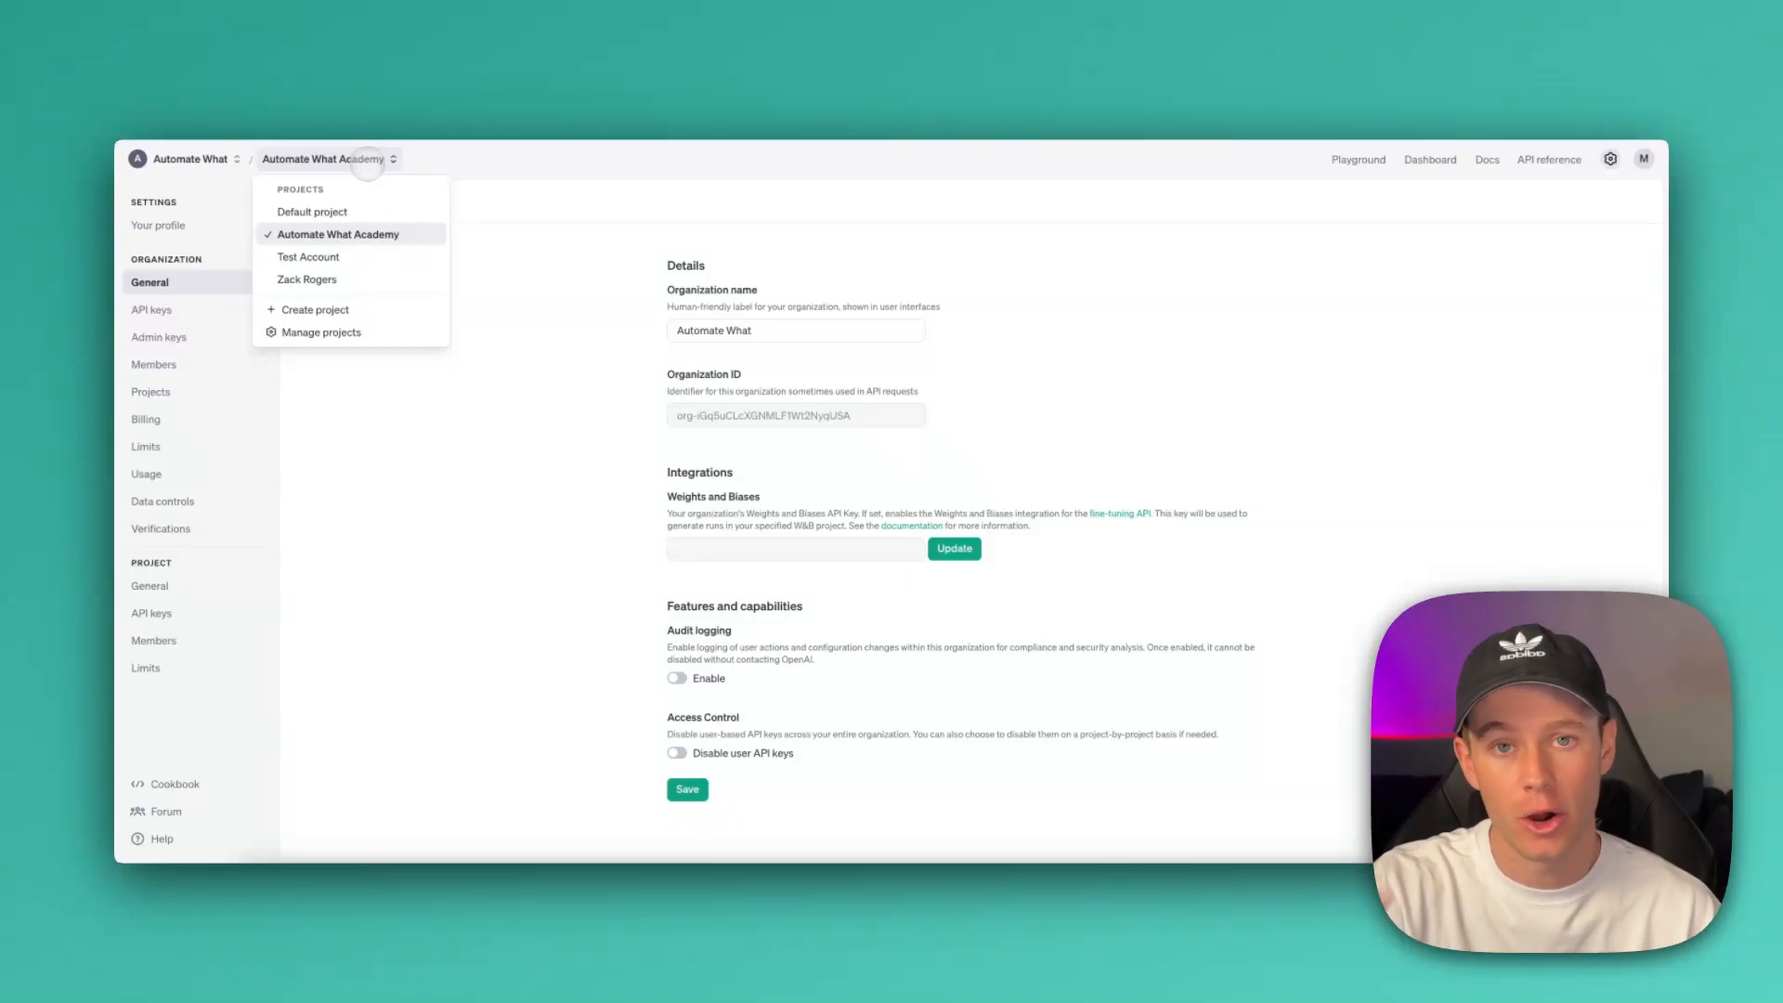
left_click(313, 212)
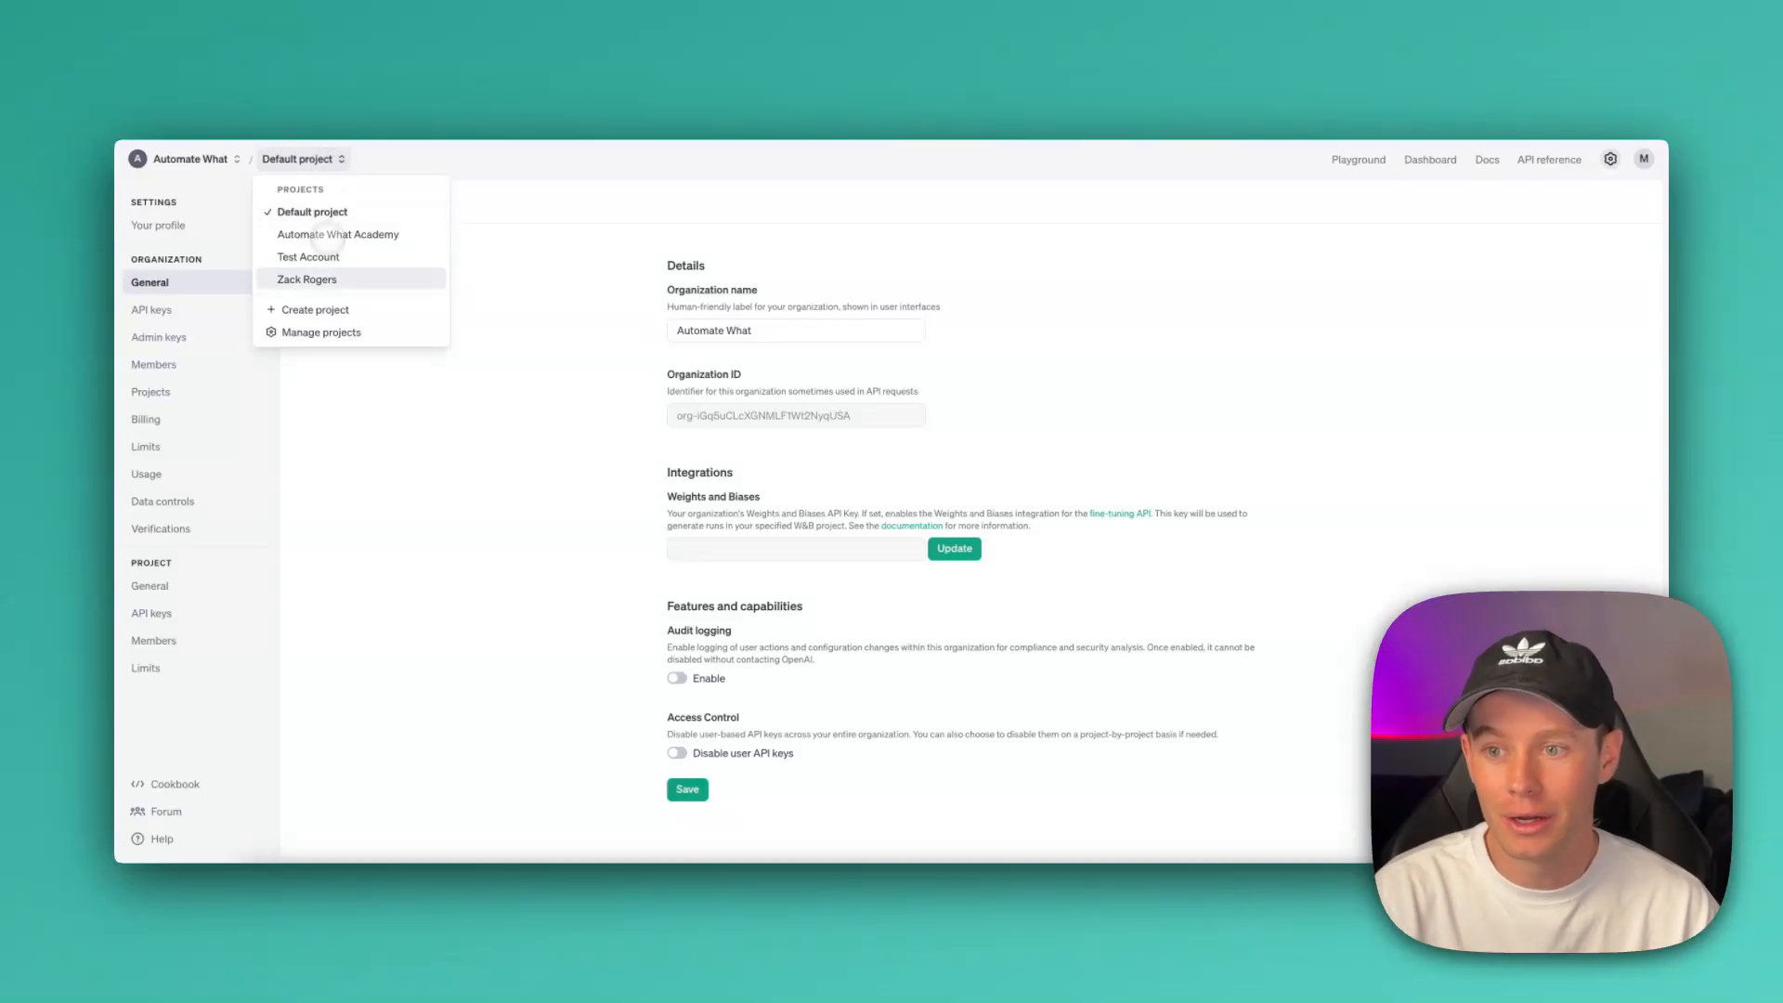
left_click(314, 309)
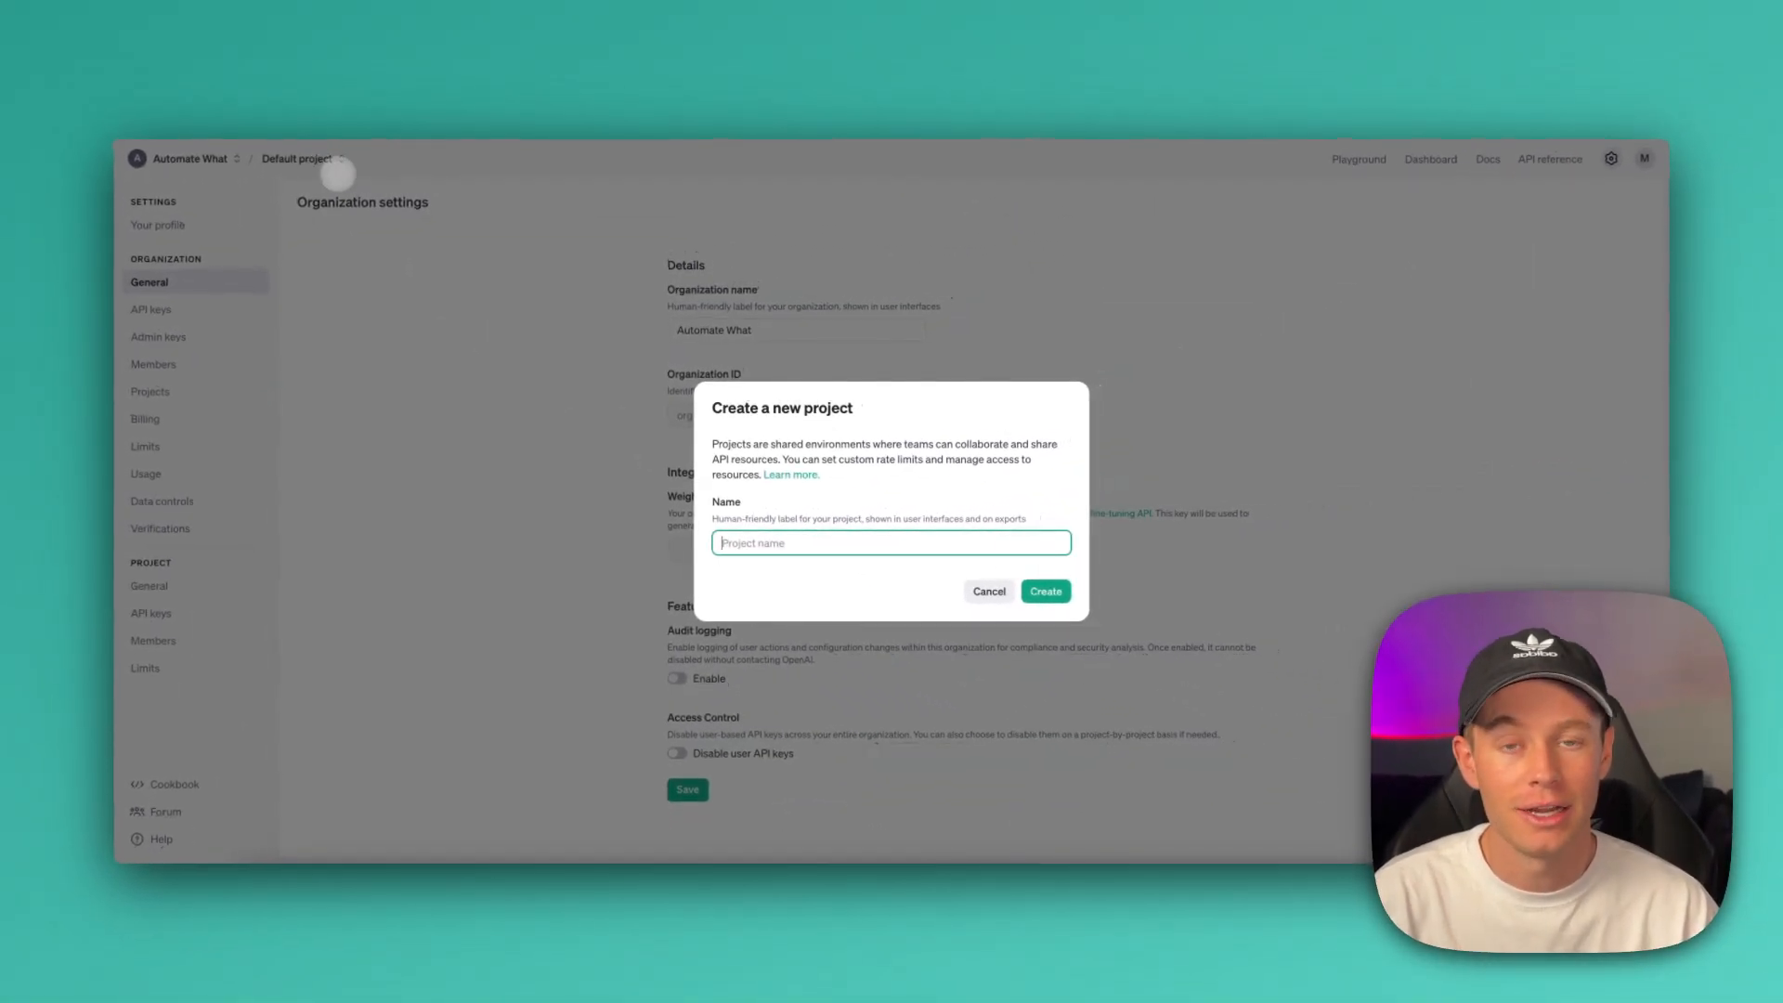
left_click(1043, 590)
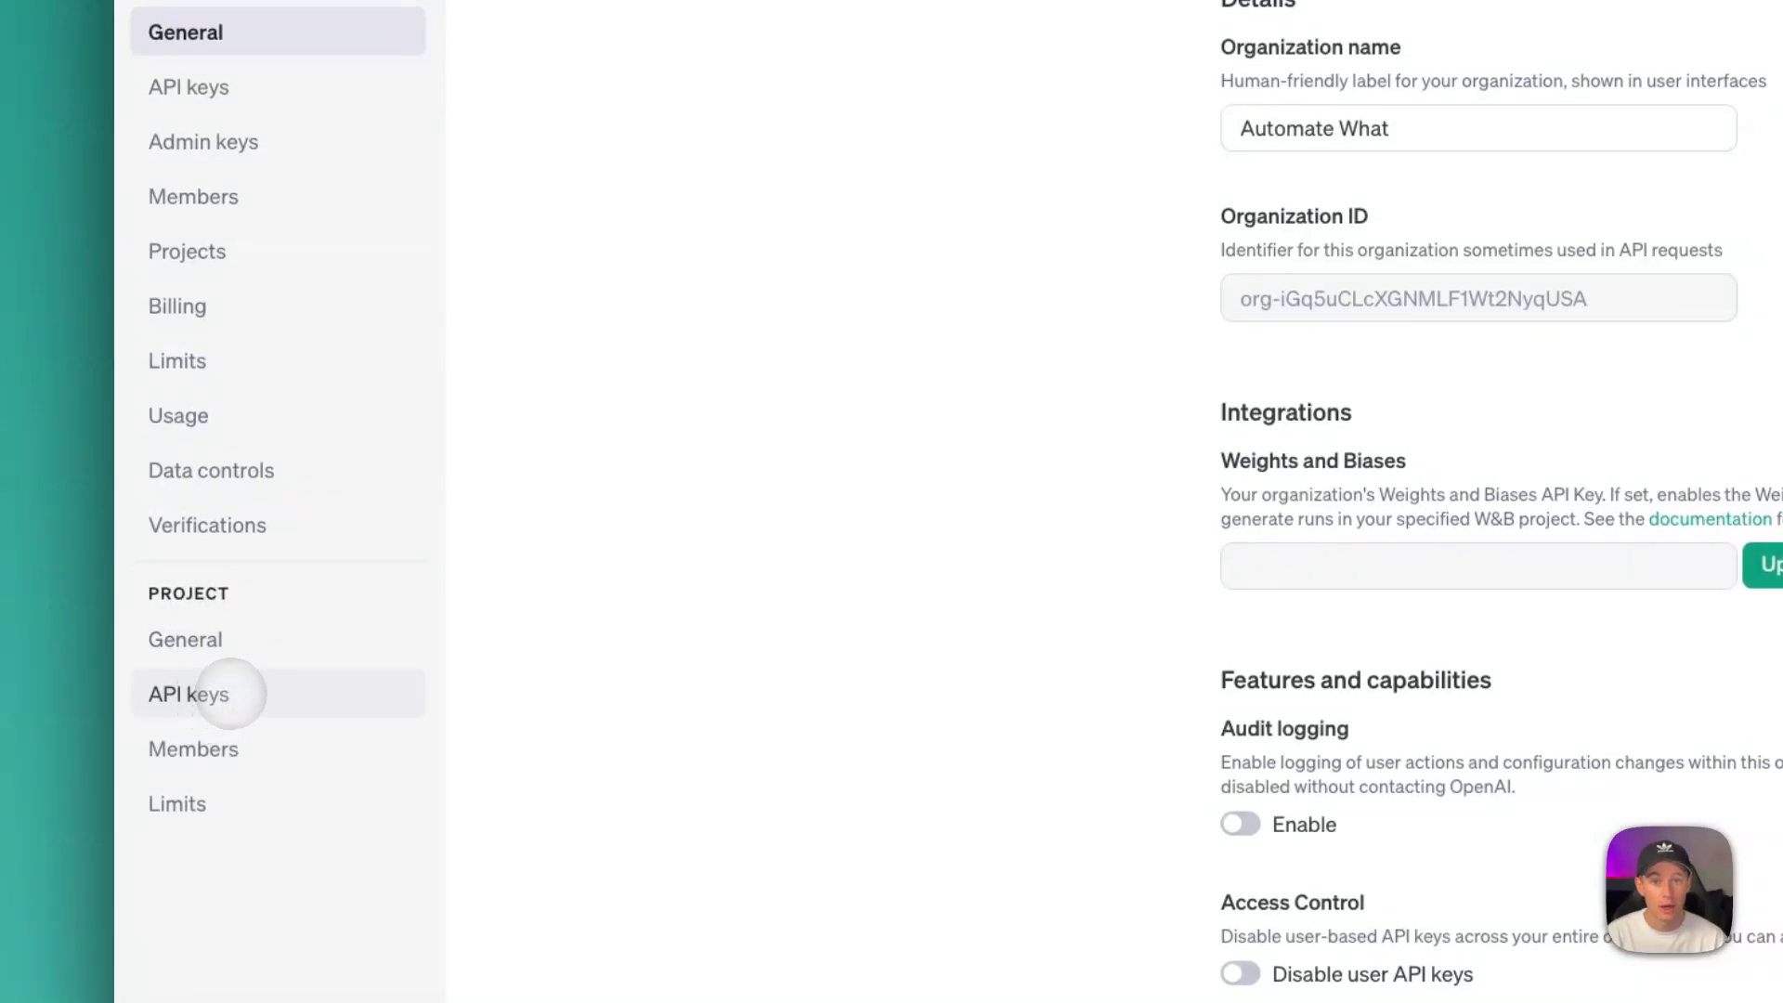
Open the project's API keys page and begin a new secret key.
left_click(187, 693)
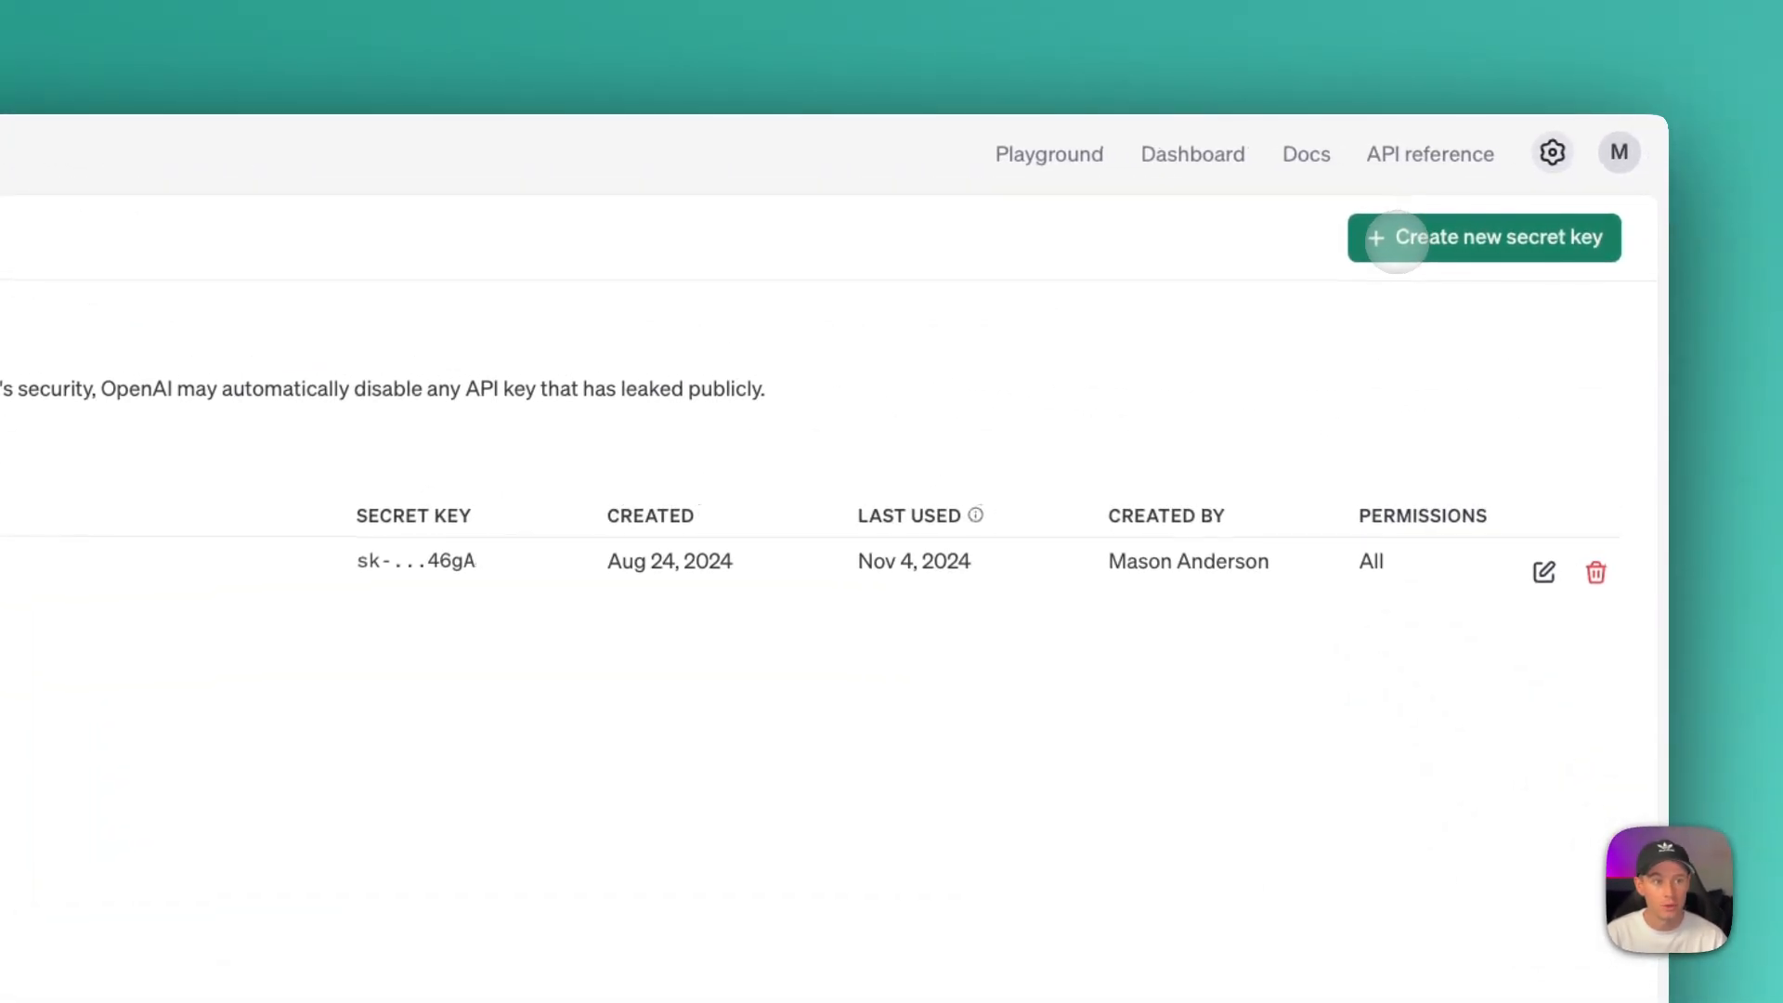
left_click(1482, 237)
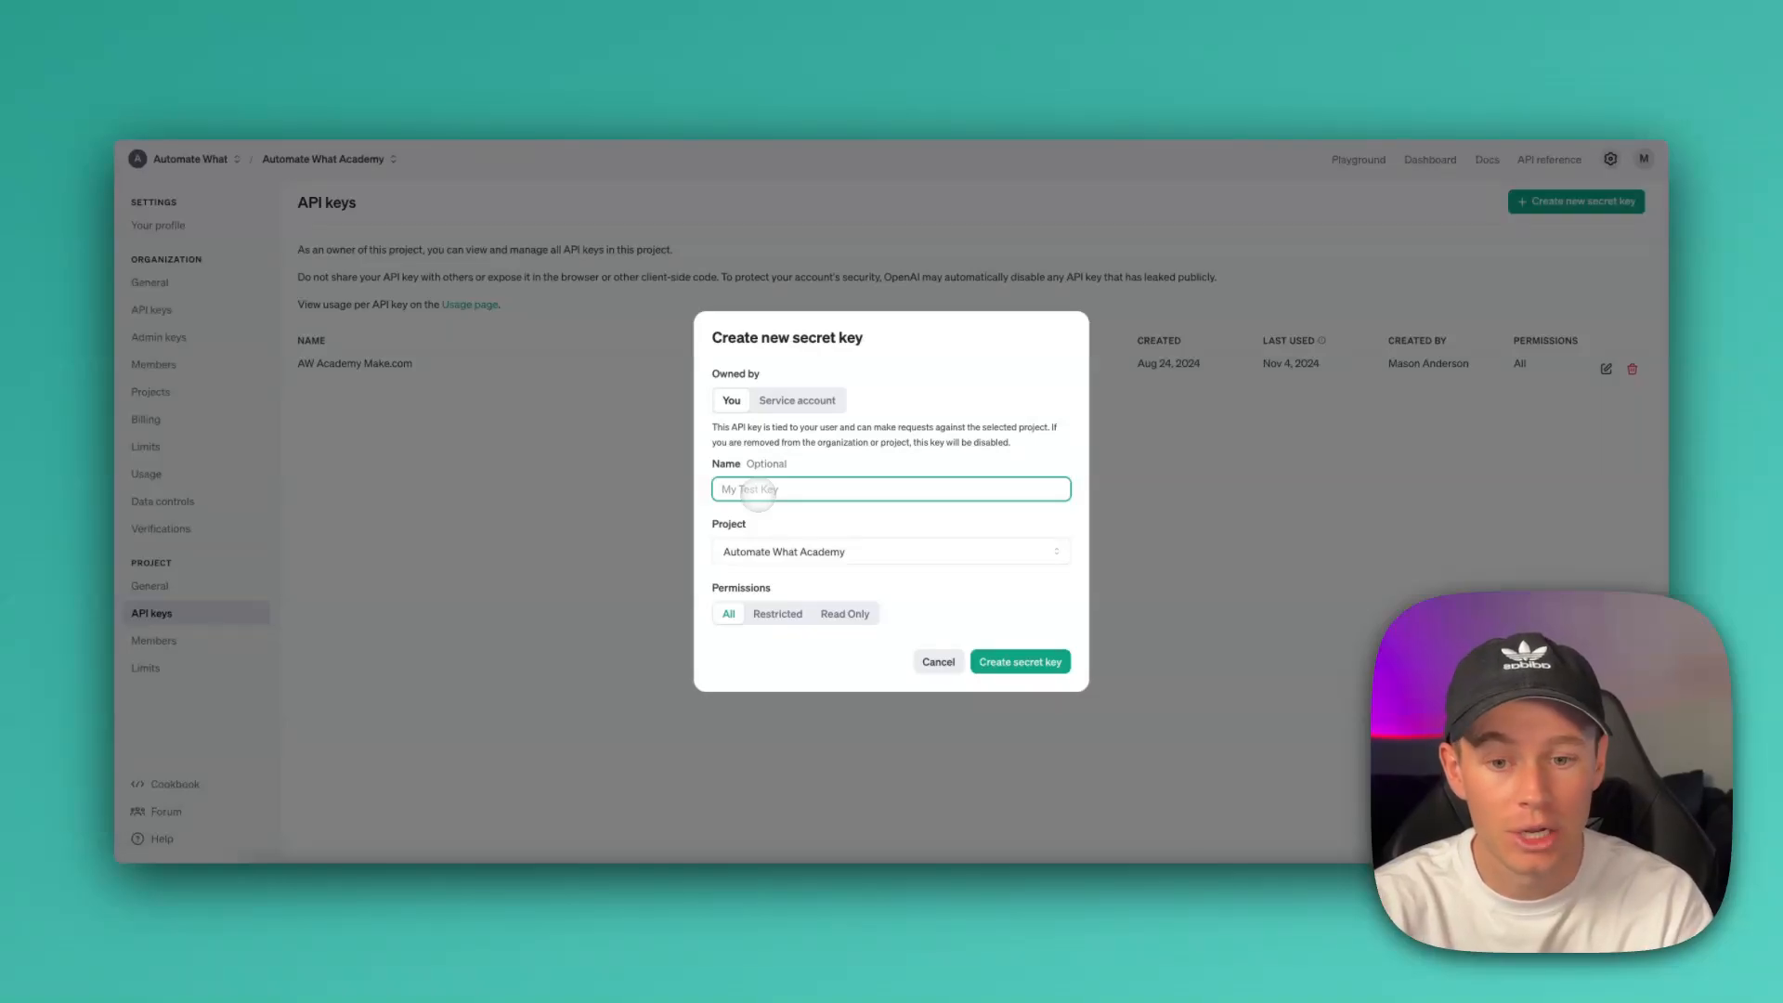
Name the key 'Connect OpenAI to Make - Demo' and give it full permissions.
type("Connect OpenAI to Make - Demo")
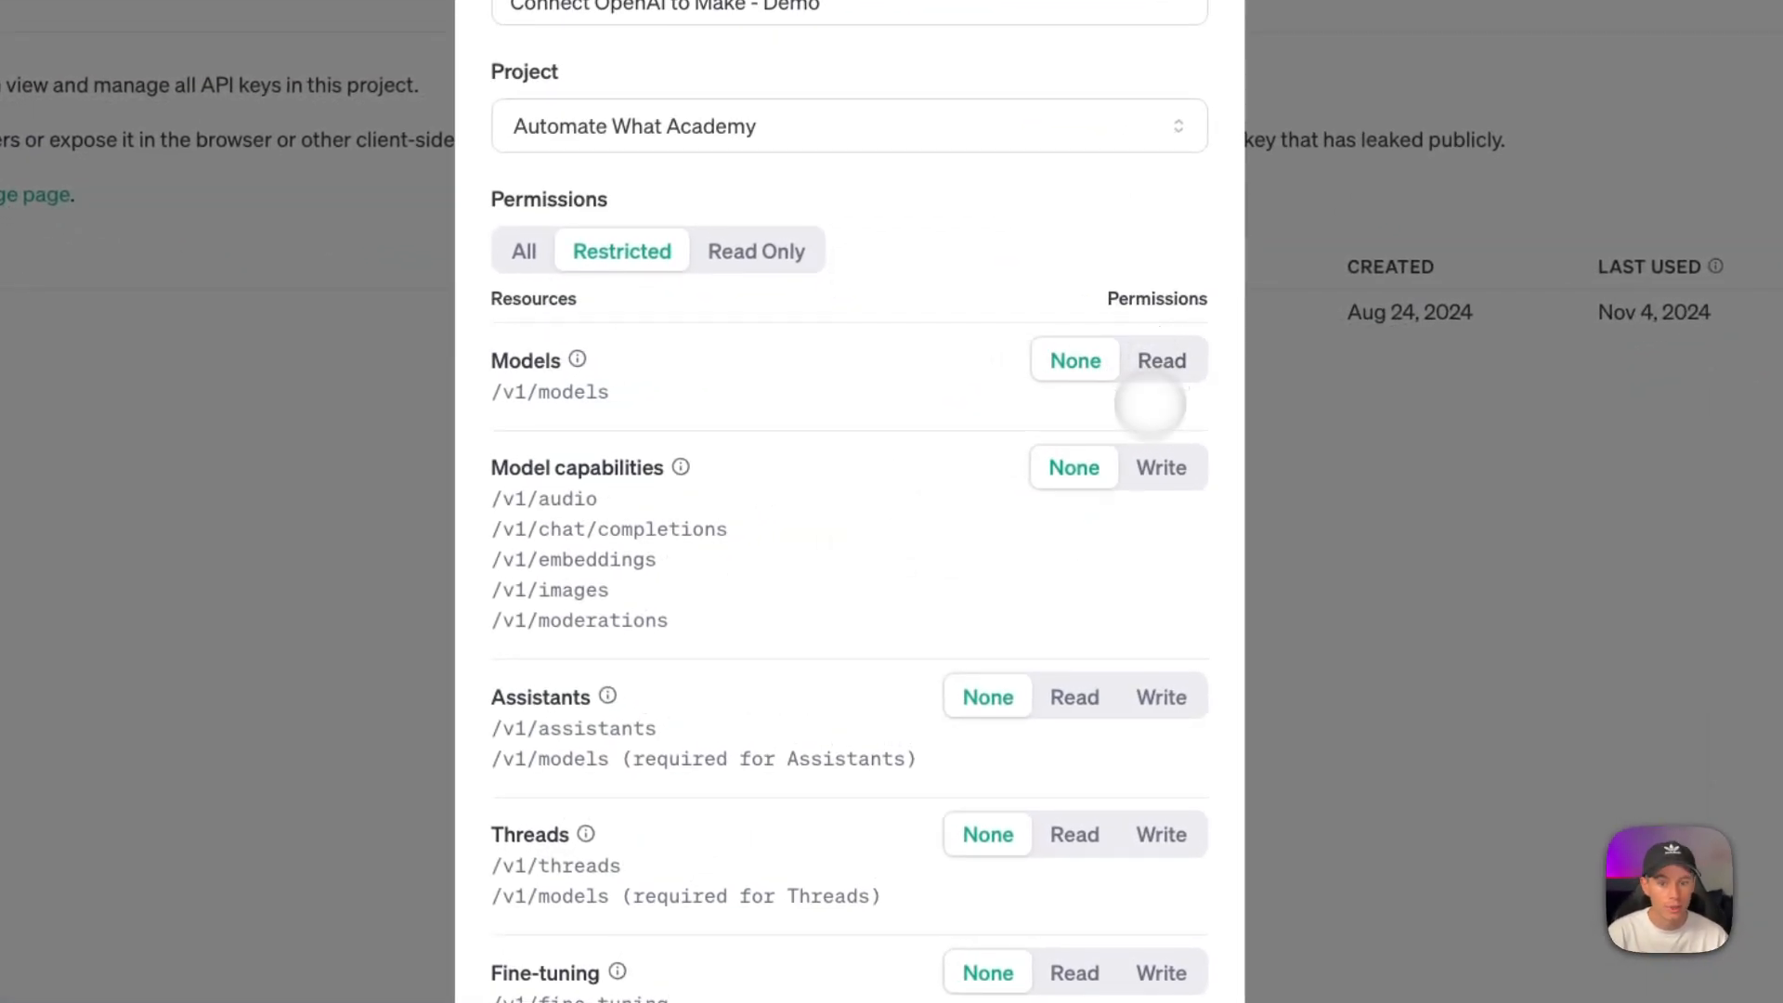
scroll("down", 3)
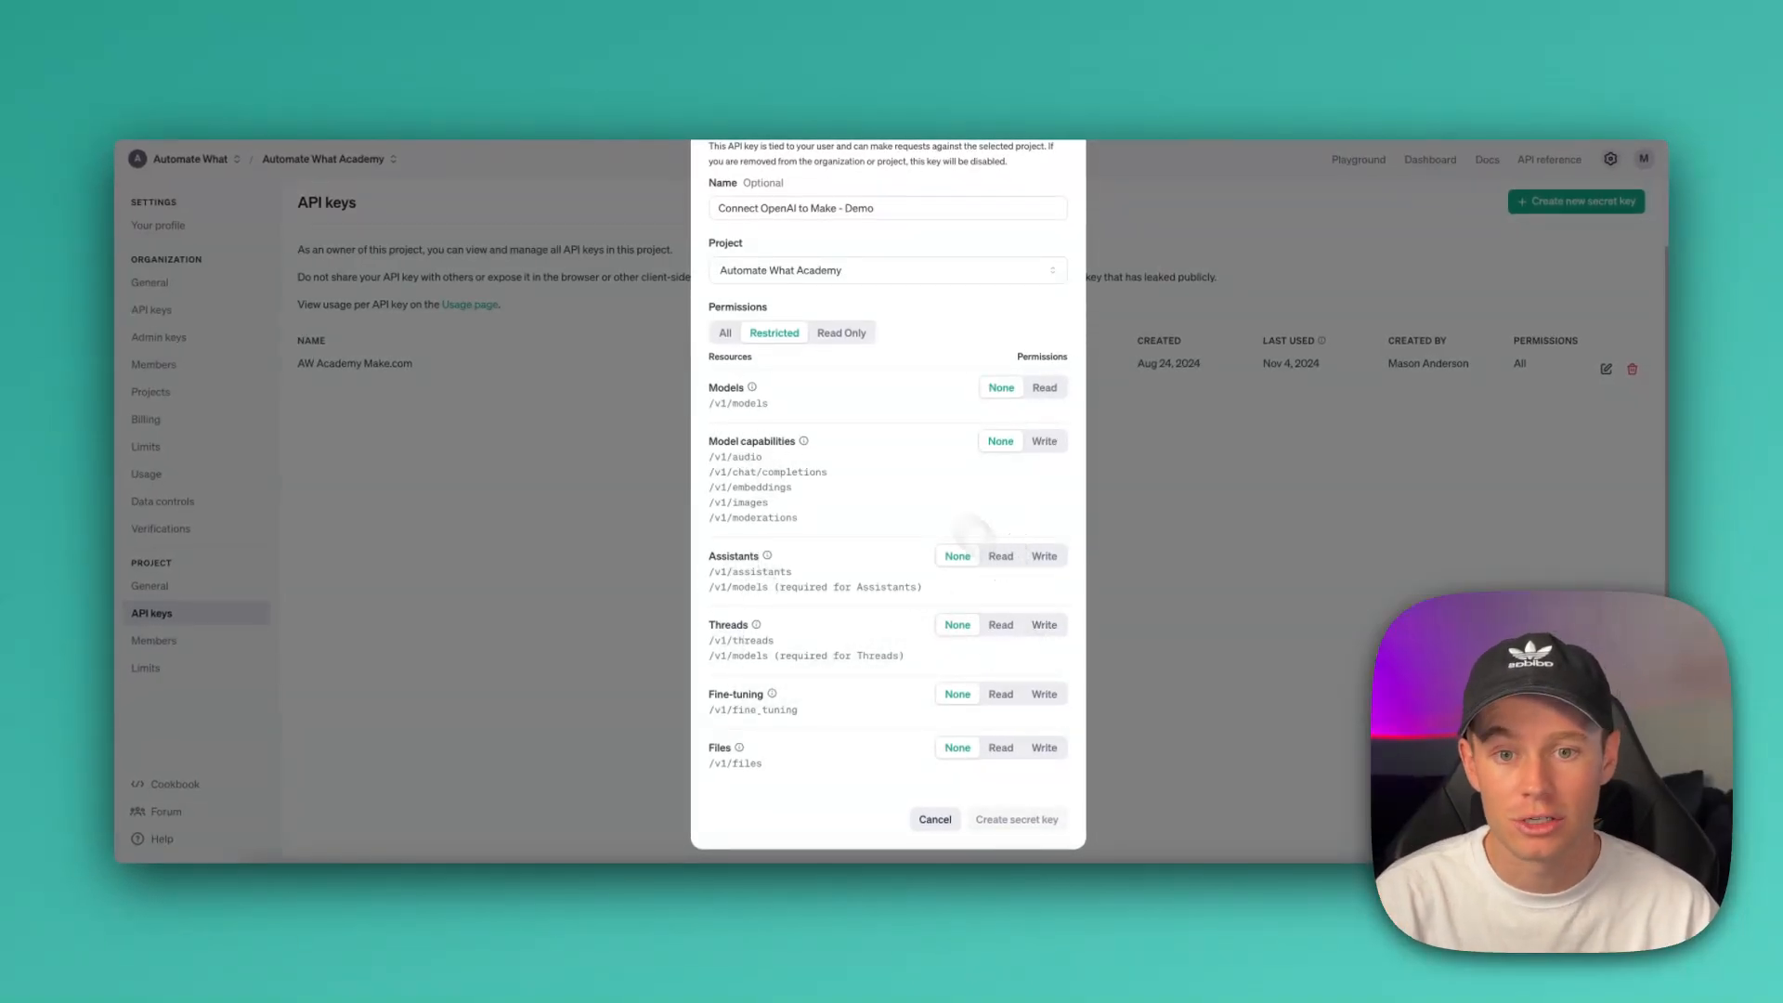
left_click(842, 332)
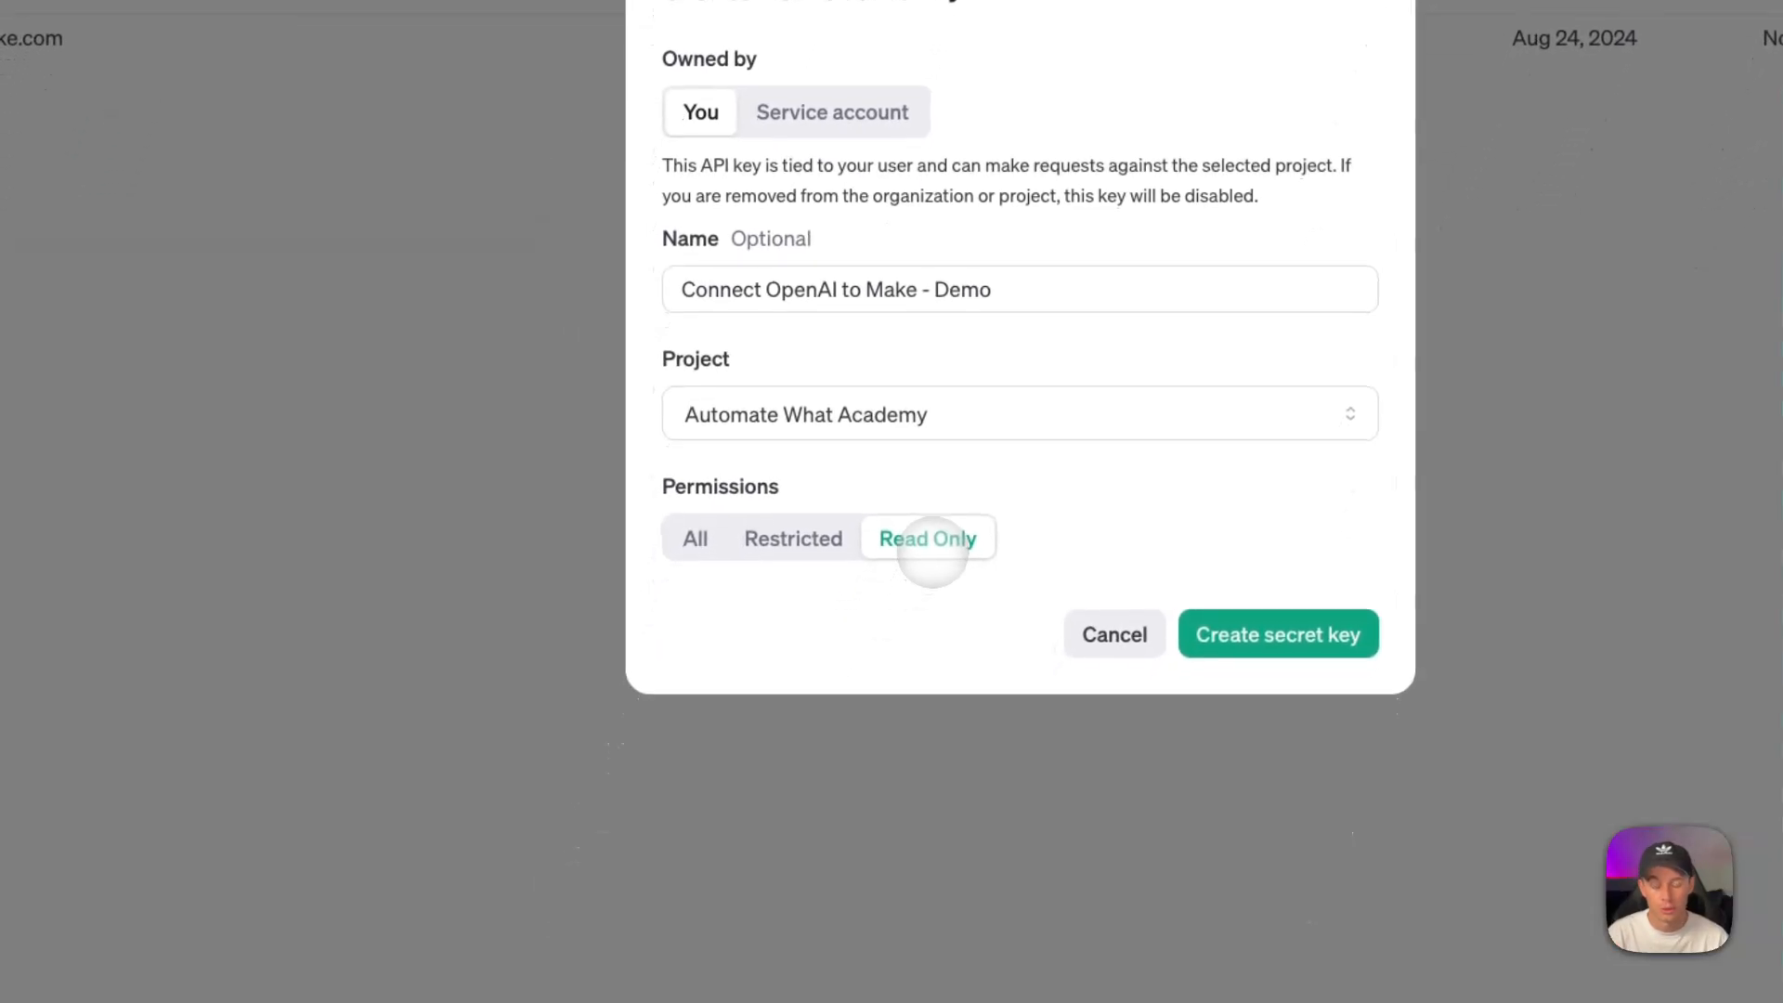
left_click(694, 538)
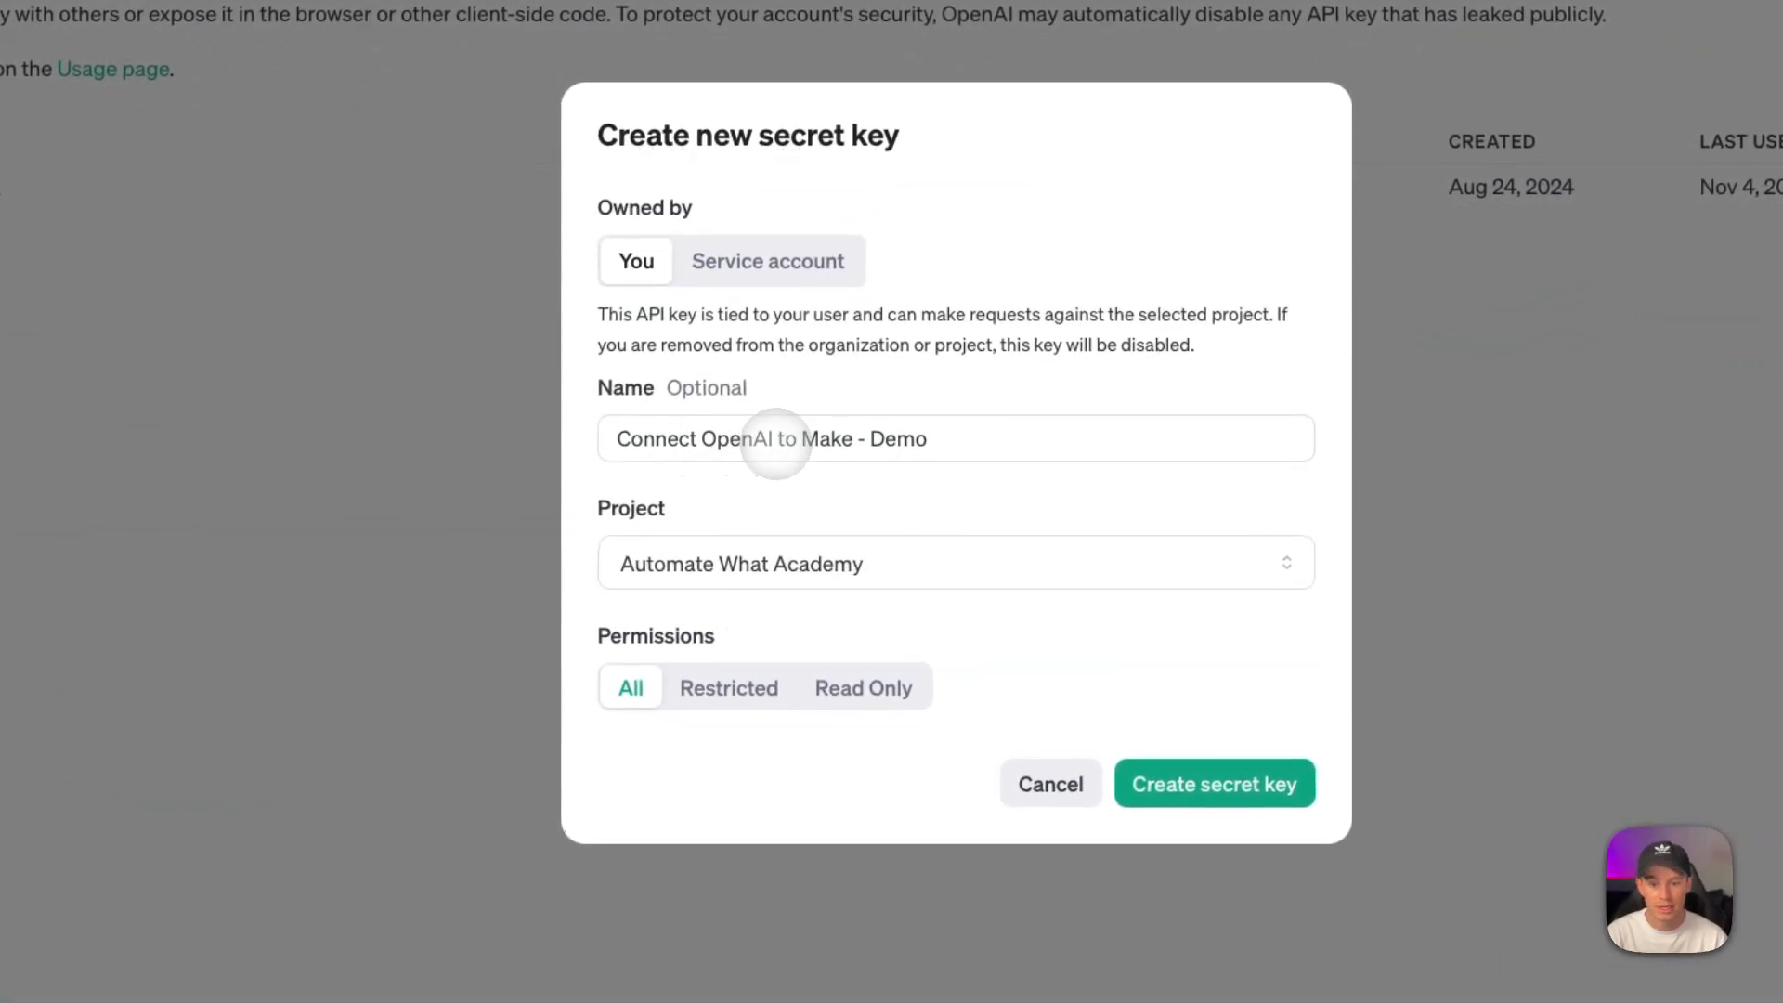
mouse_move(728, 629)
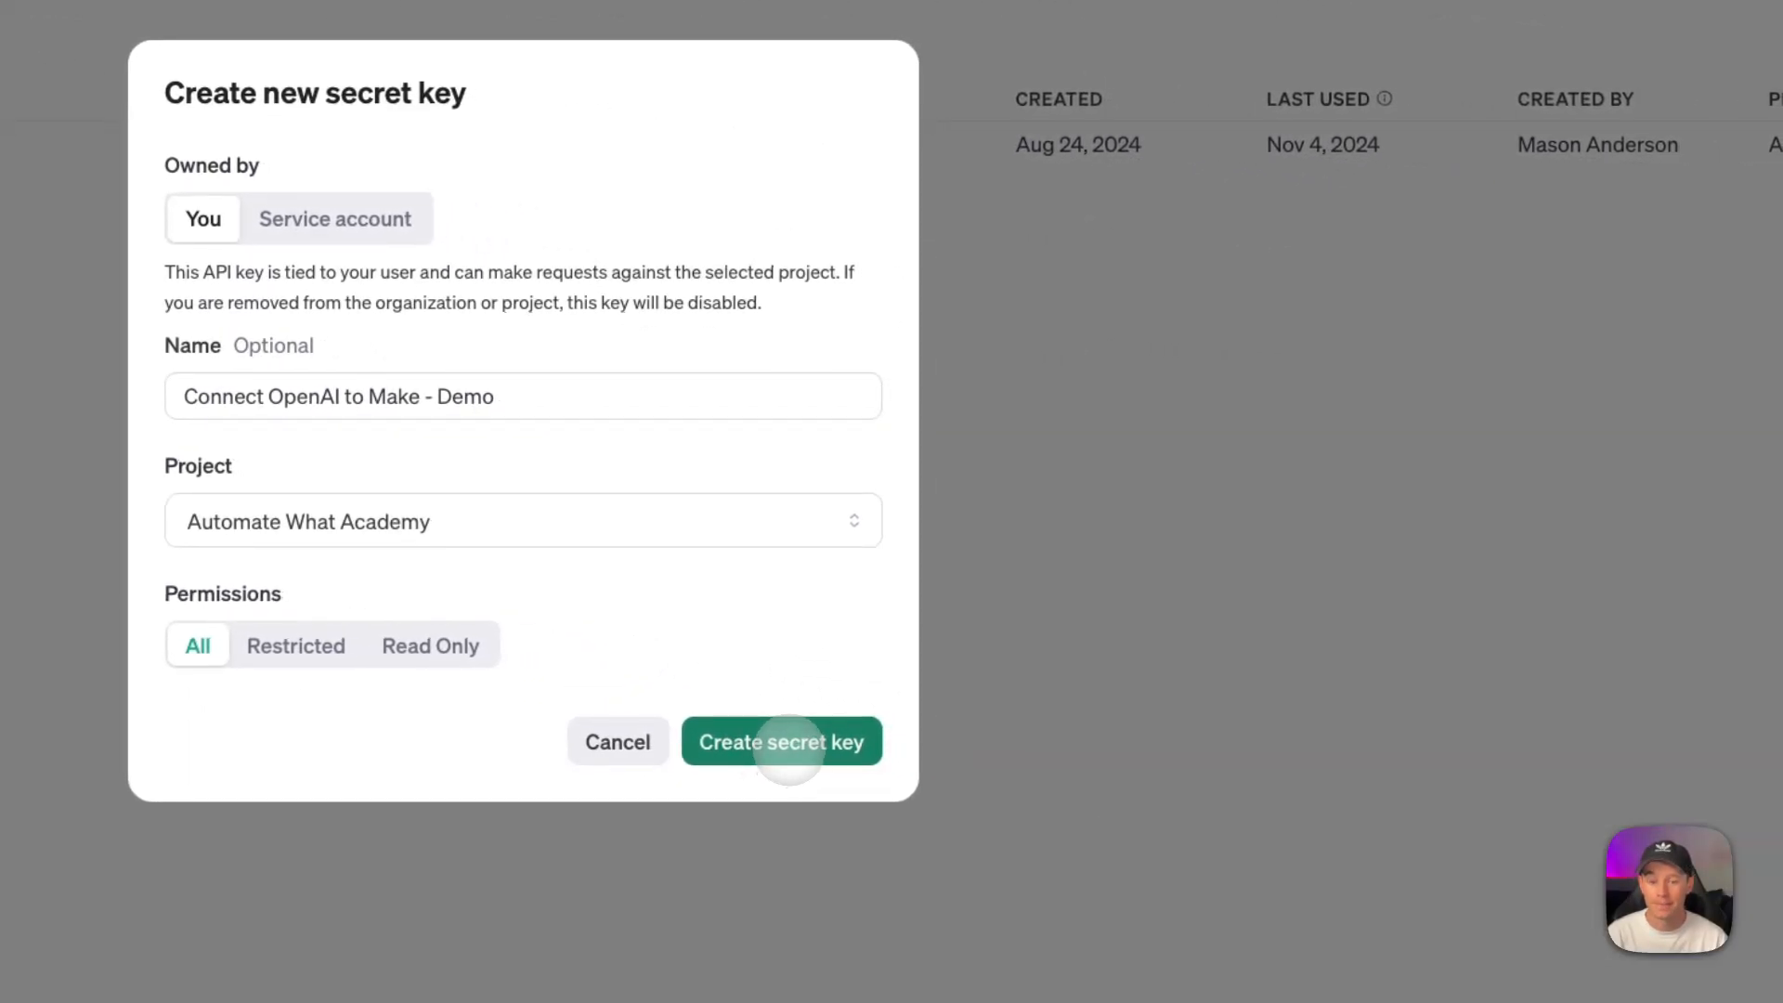
Generate the new secret key and copy it.
left_click(781, 740)
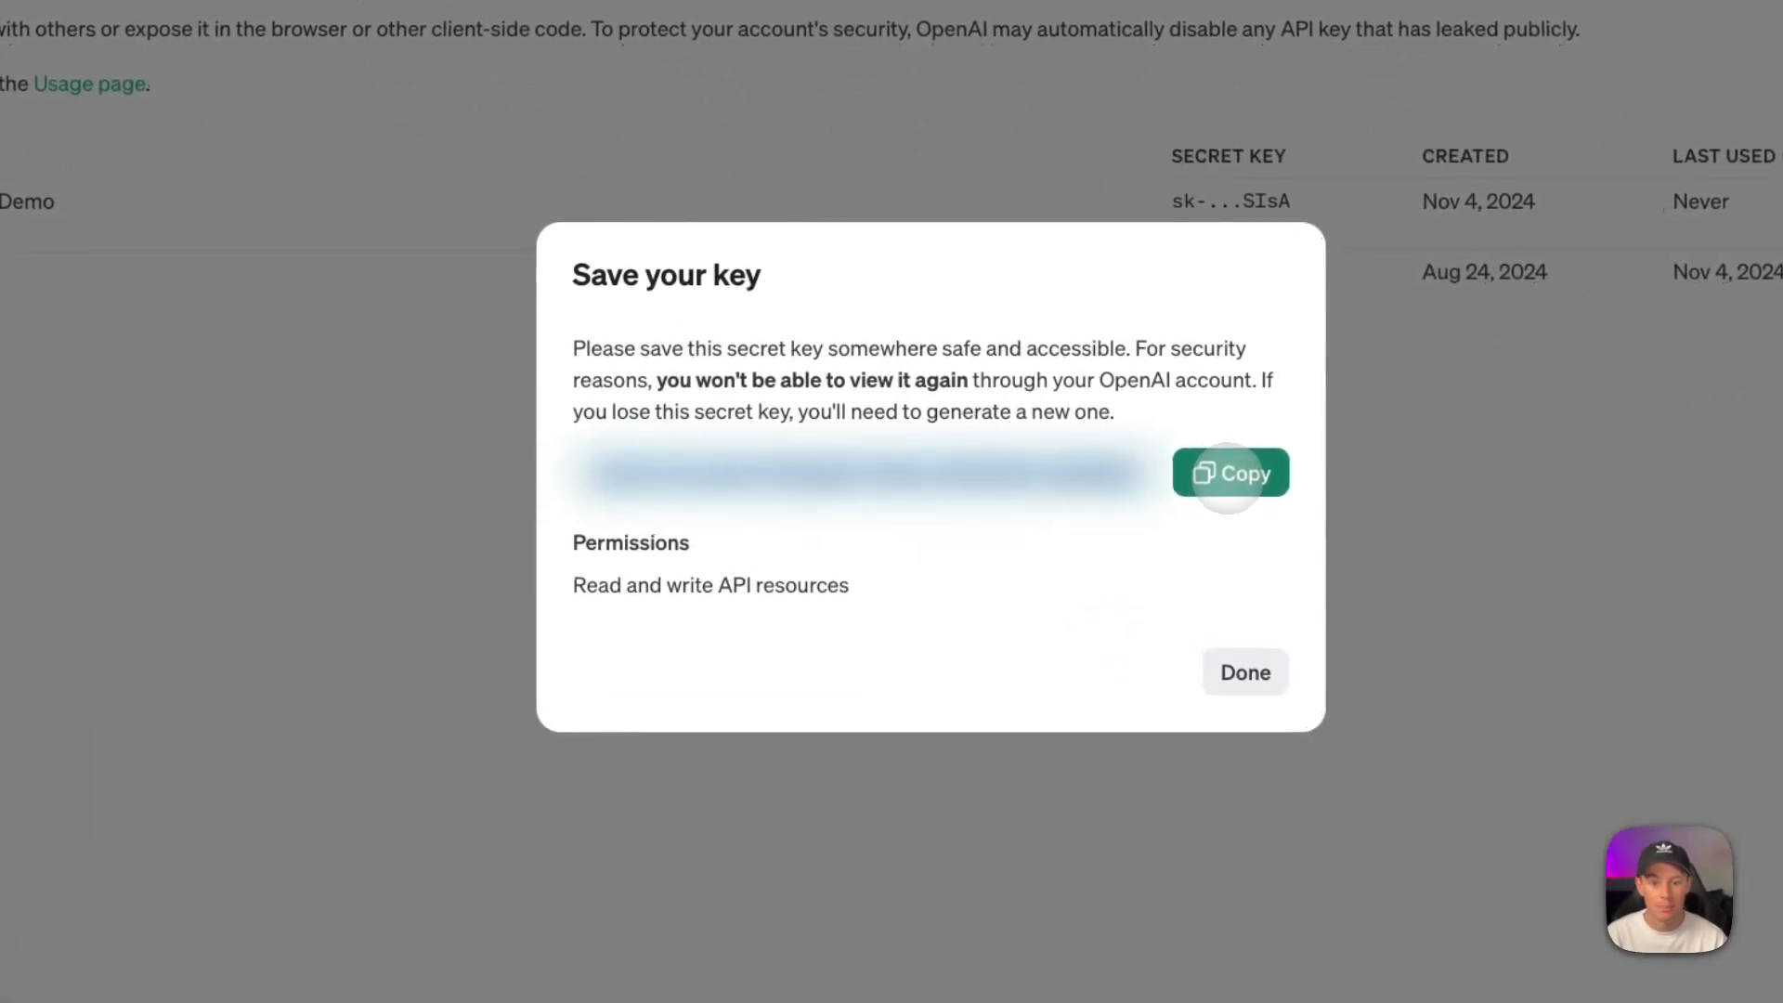
left_click(1242, 672)
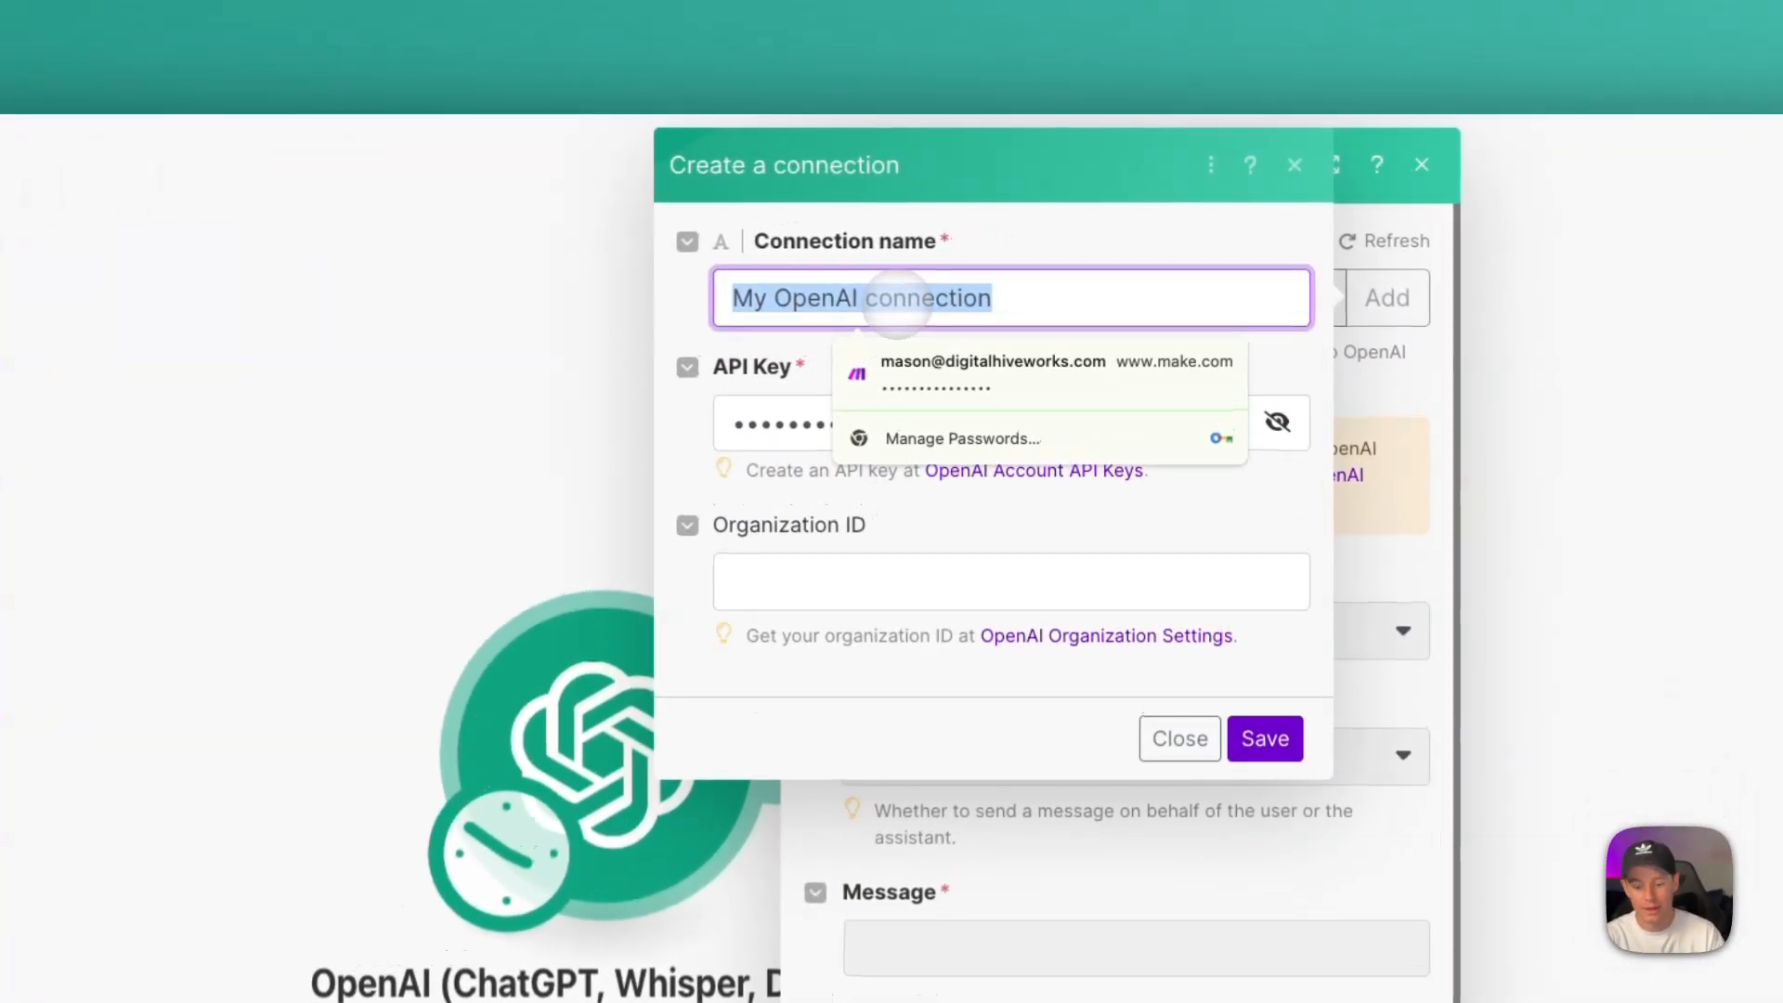
Begin typing the connection name 'Conne' in Make.com's OpenAI connection form.
type("Conne")
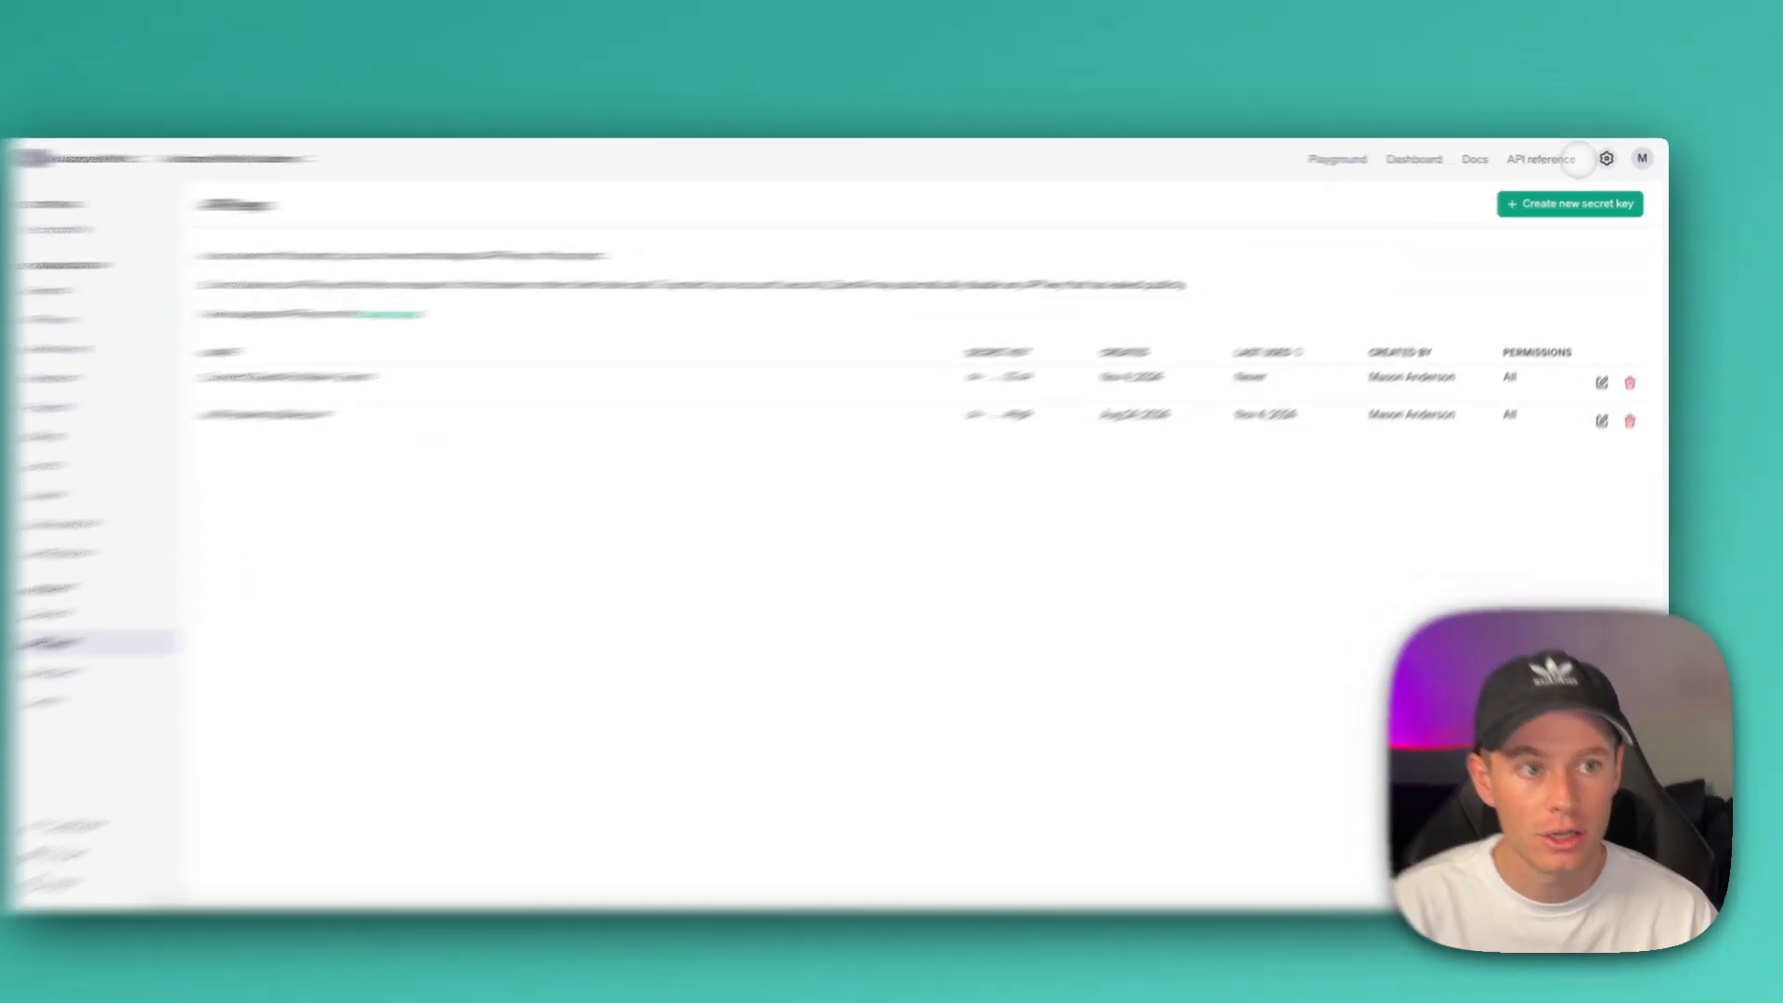
Select the Organization ID on the organization's General settings page.
left_click(179, 400)
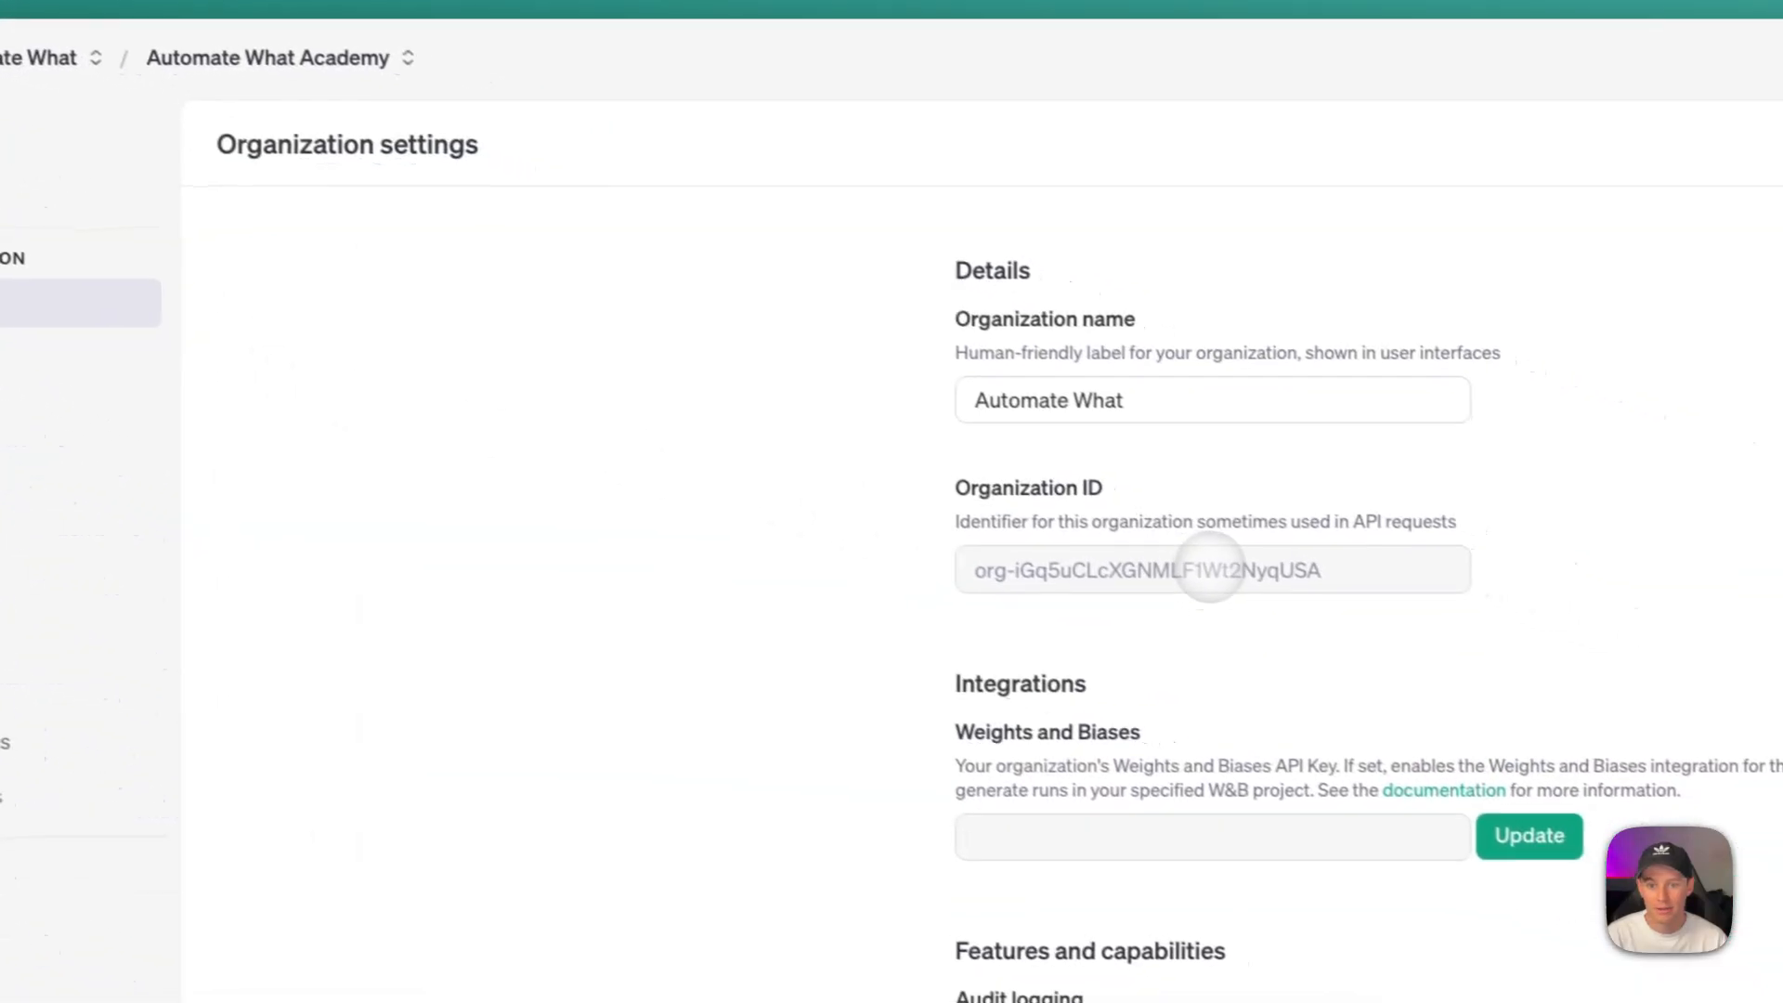
triple_click(1145, 569)
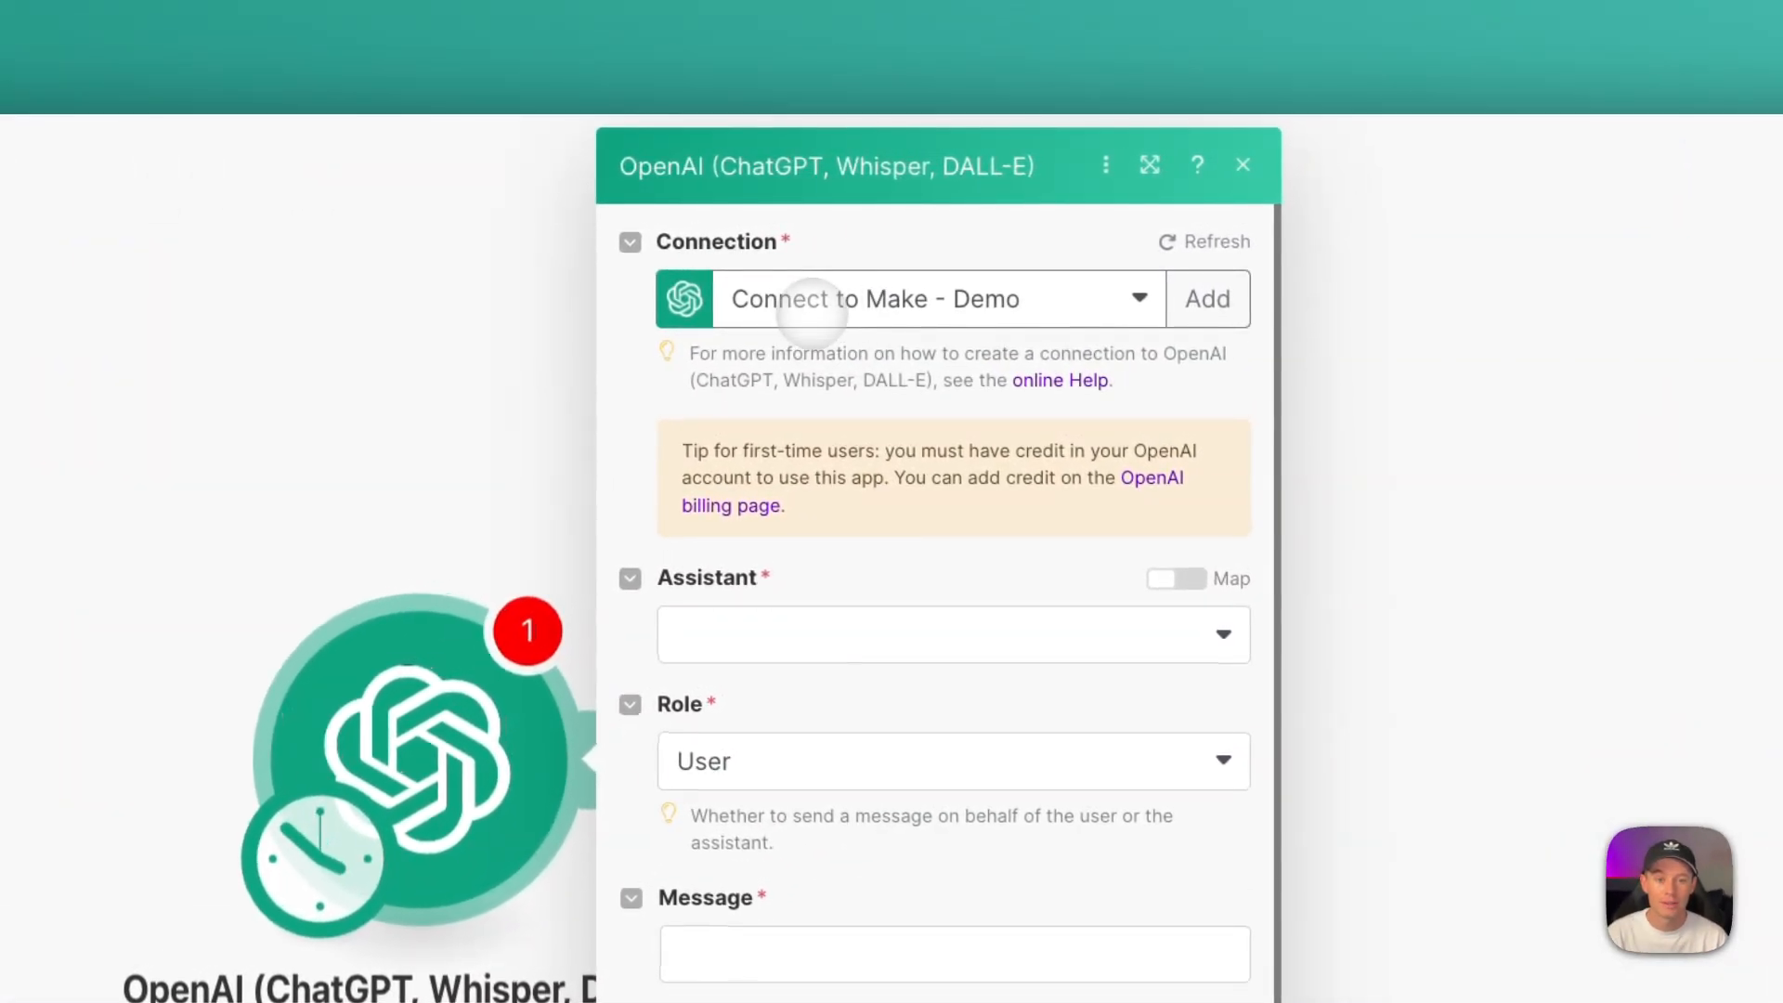
mouse_move(944, 319)
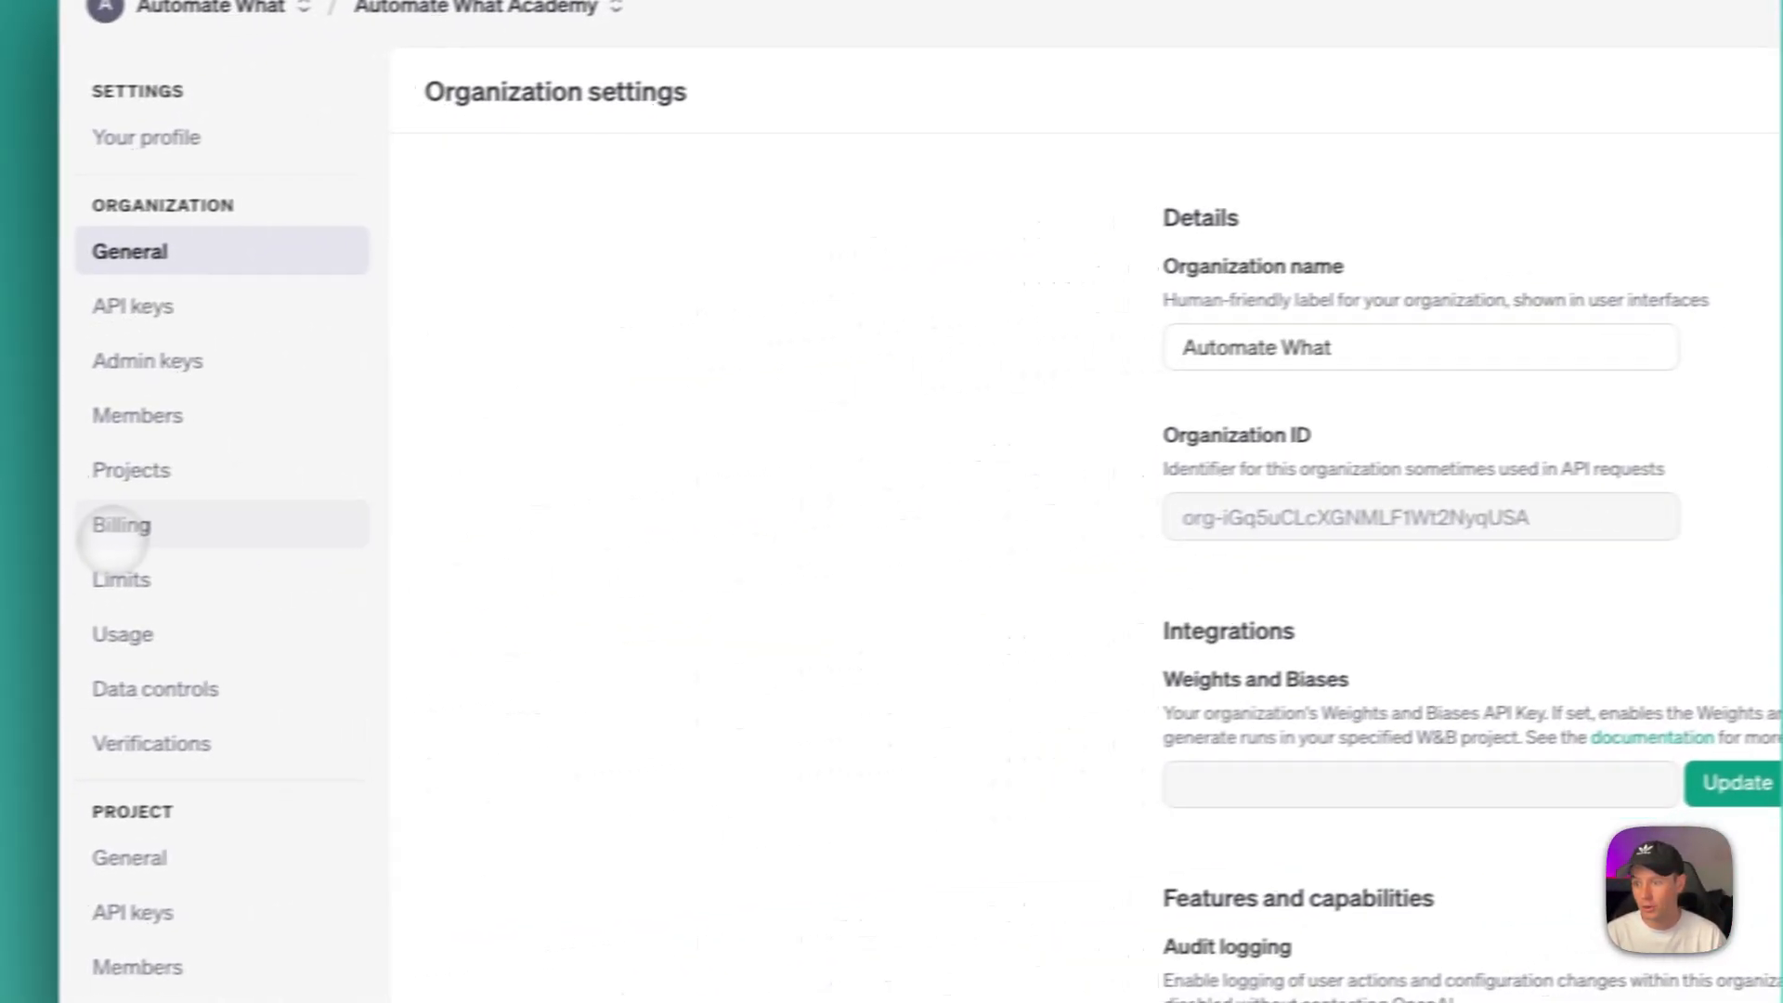
Open the Billing page under Organization settings.
left_click(121, 524)
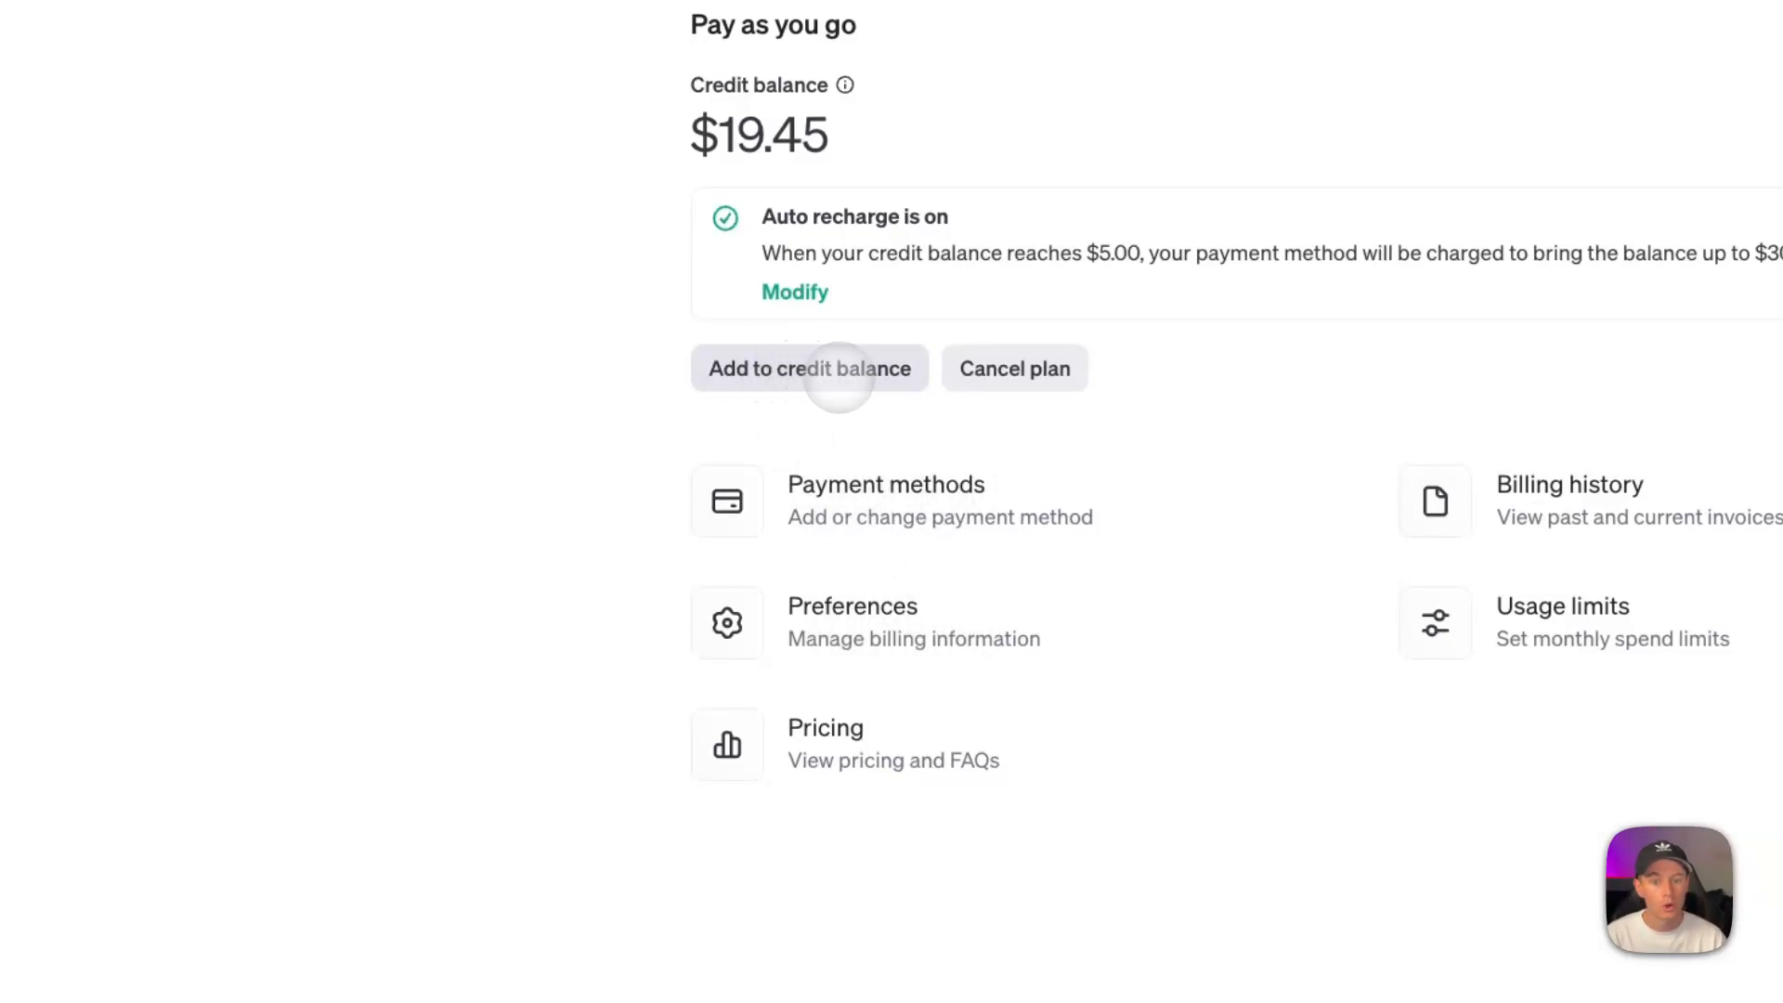
Enter $5 as the amount to add to the credit balance.
left_click(809, 367)
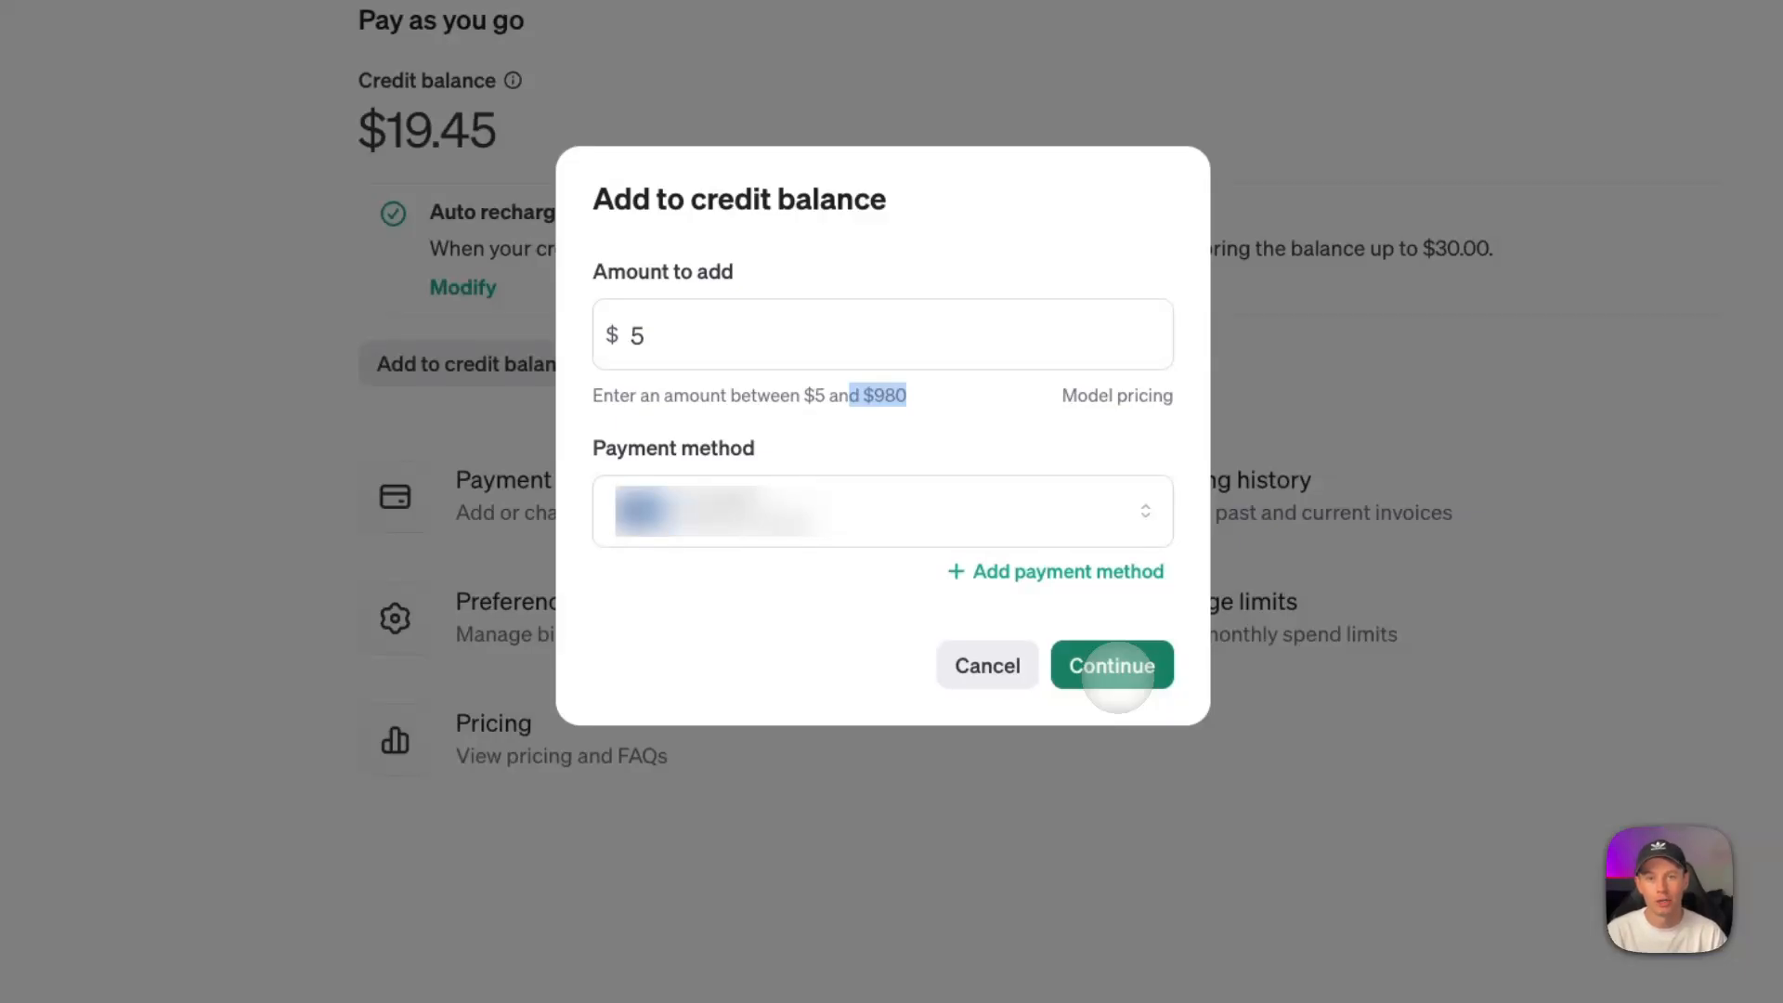
left_click(882, 334)
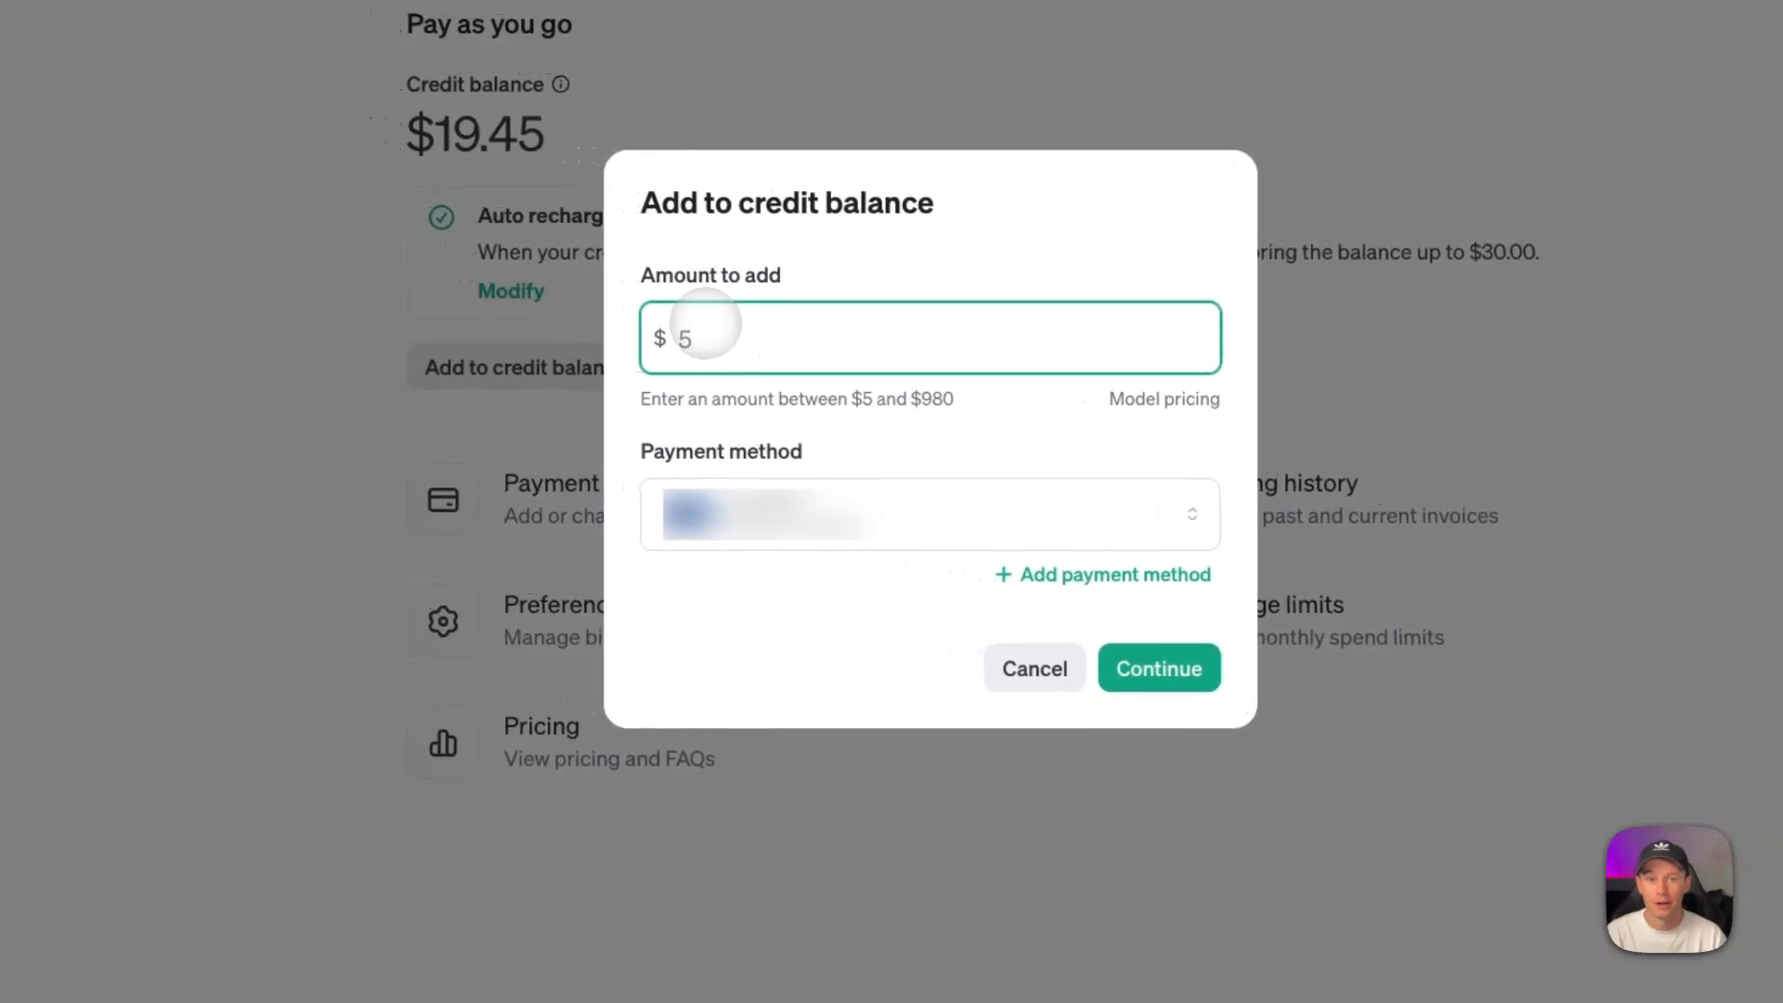
left_click(1033, 667)
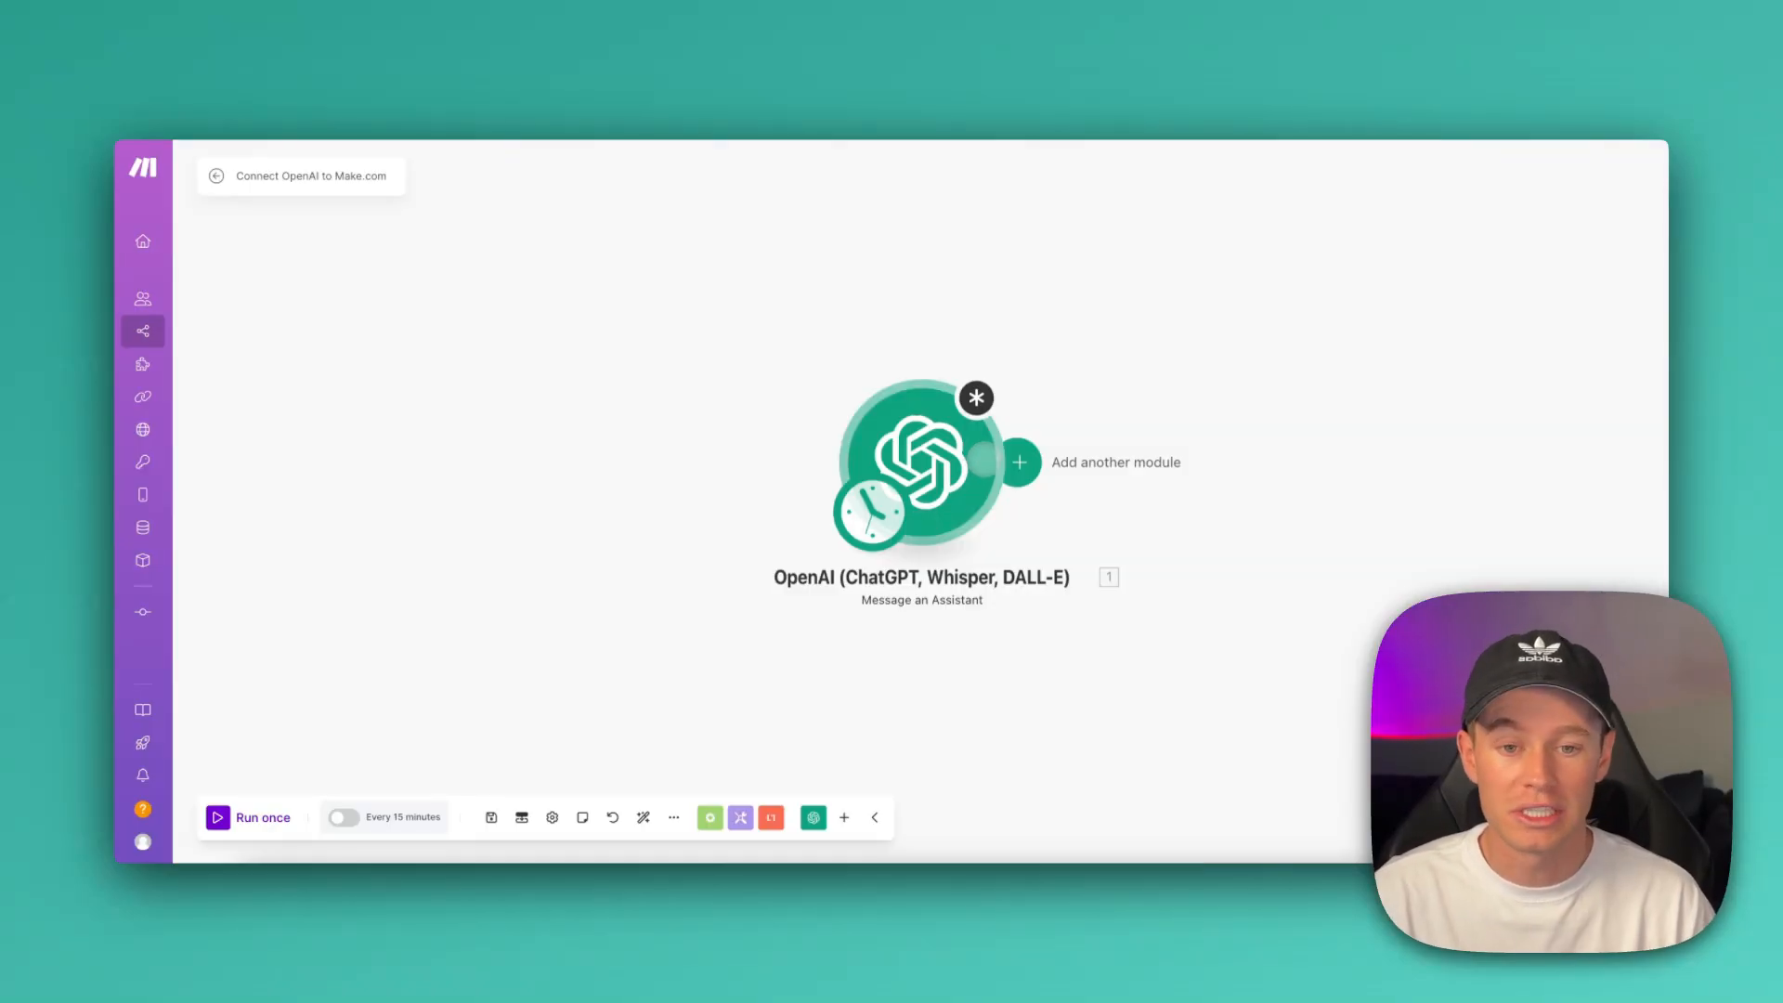
Add an OpenAI Create a Completion (Prompt) module using chatgpt-4o-latest and choose Message 1's role.
left_click(1018, 462)
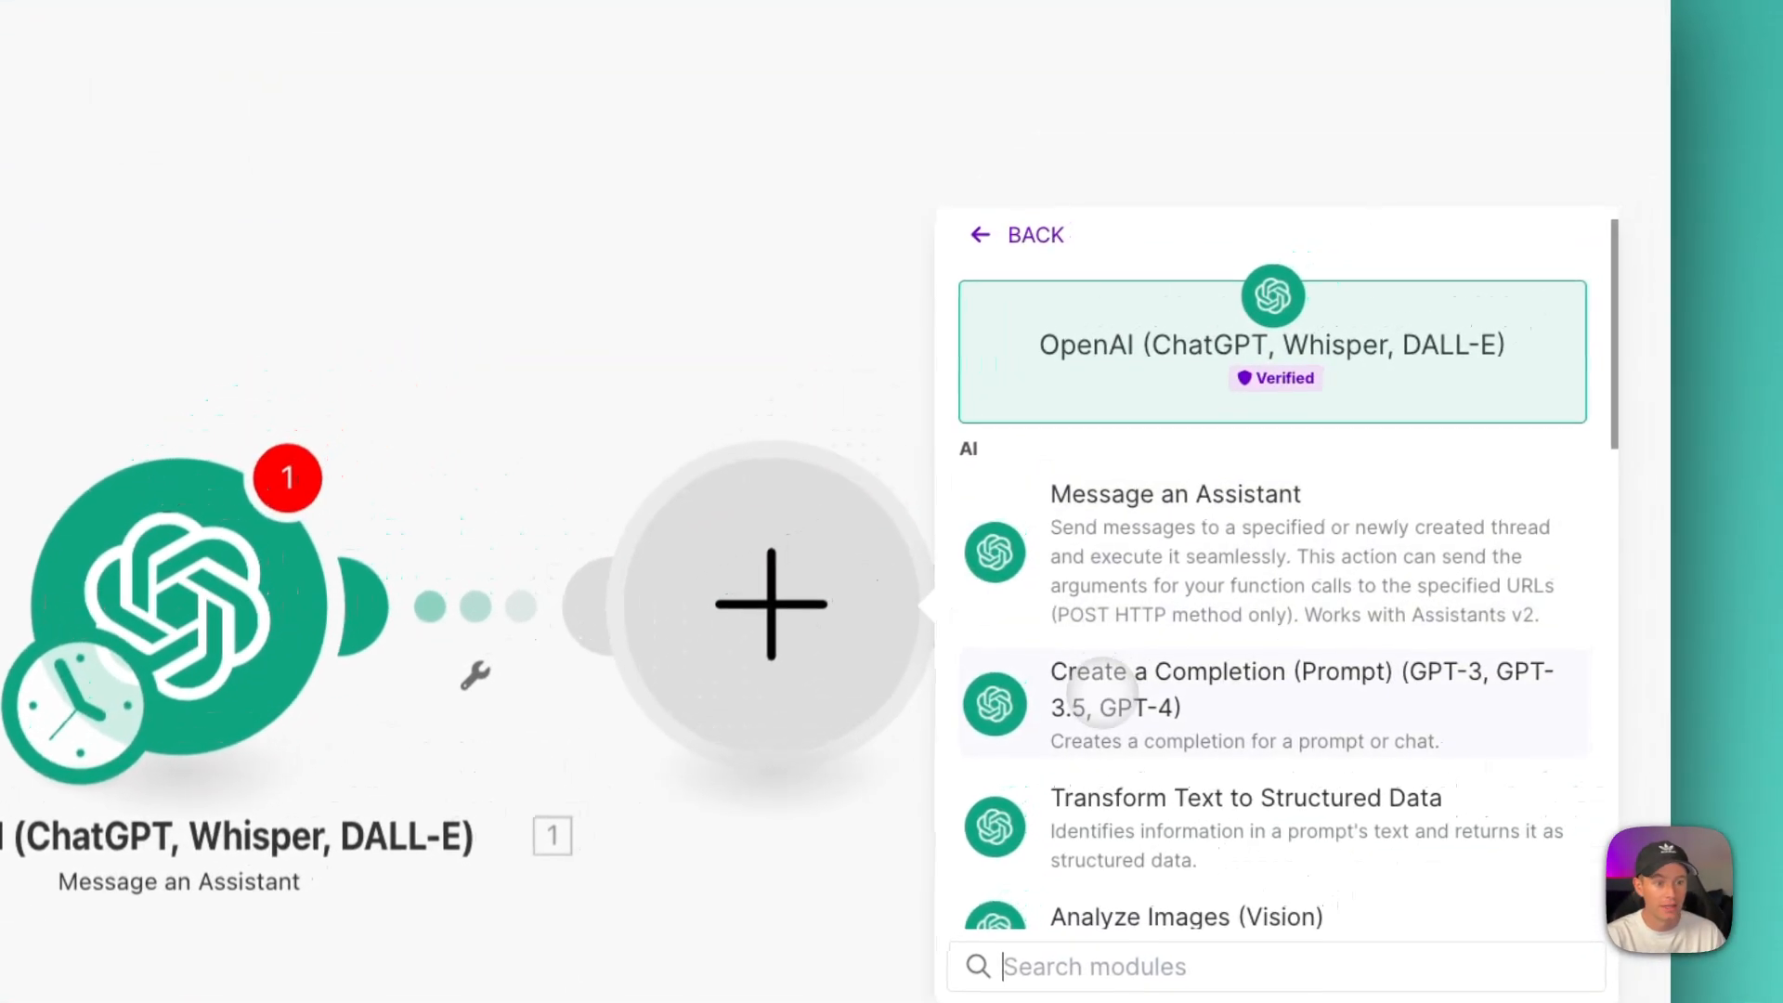
left_click(1245, 705)
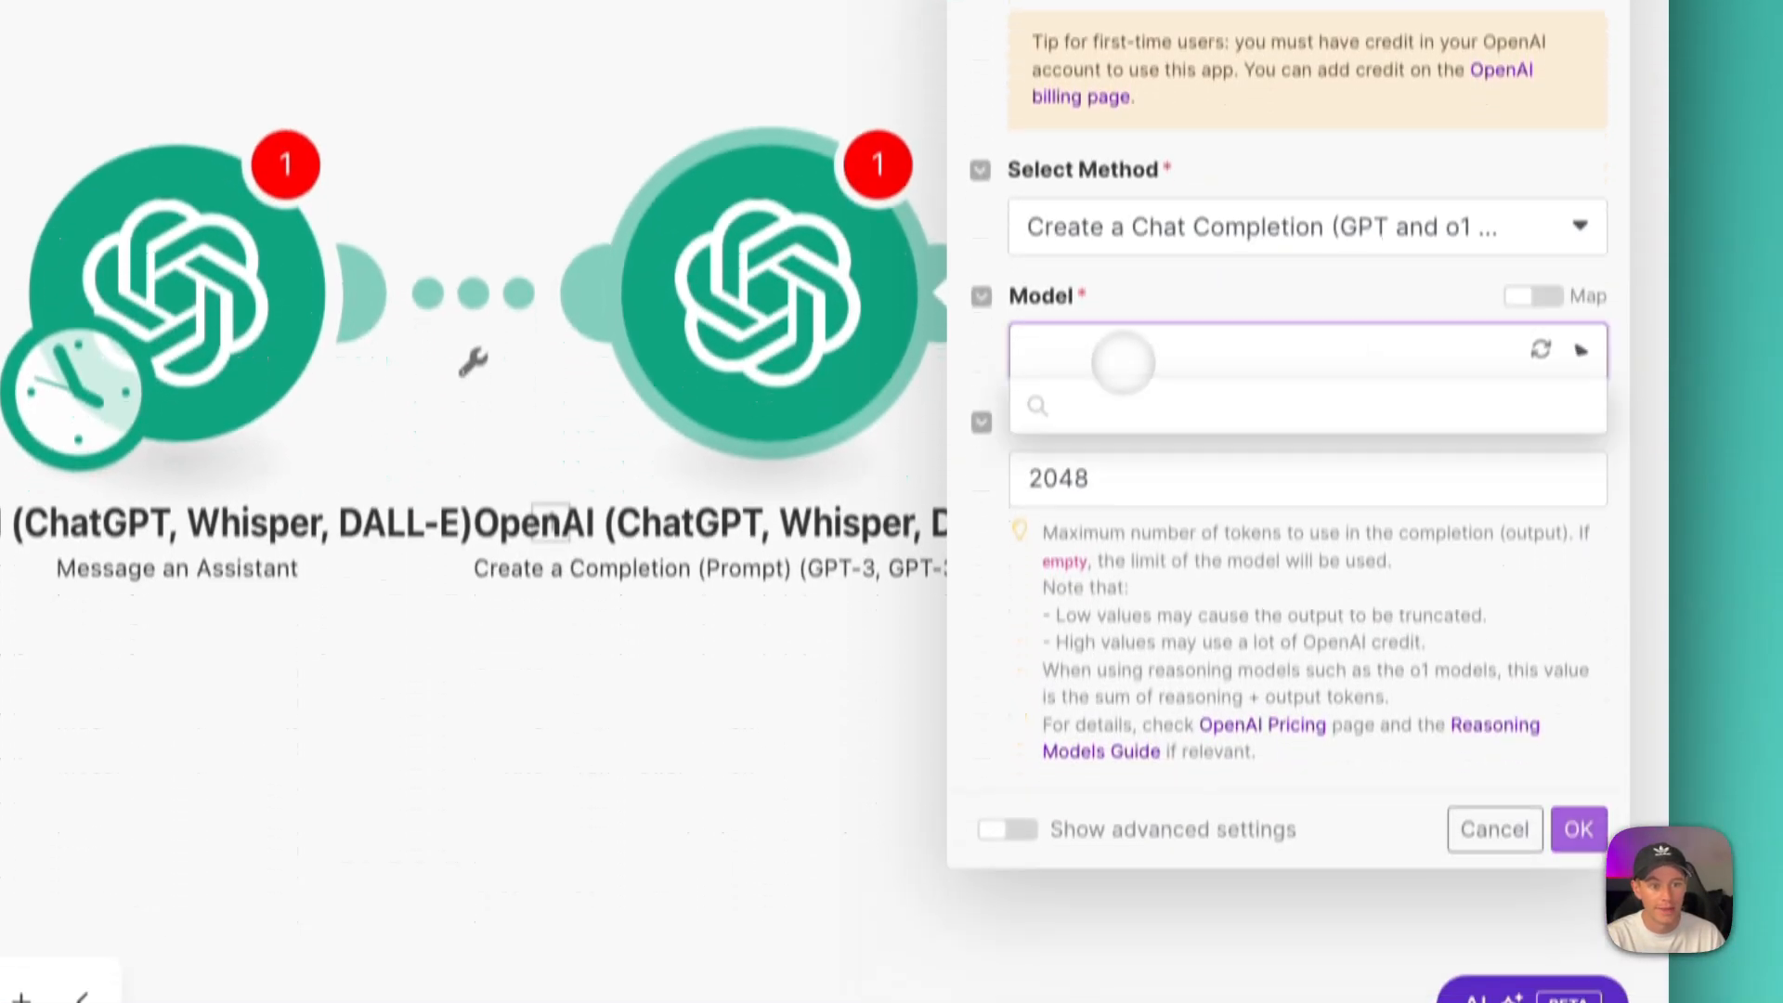
left_click(1296, 350)
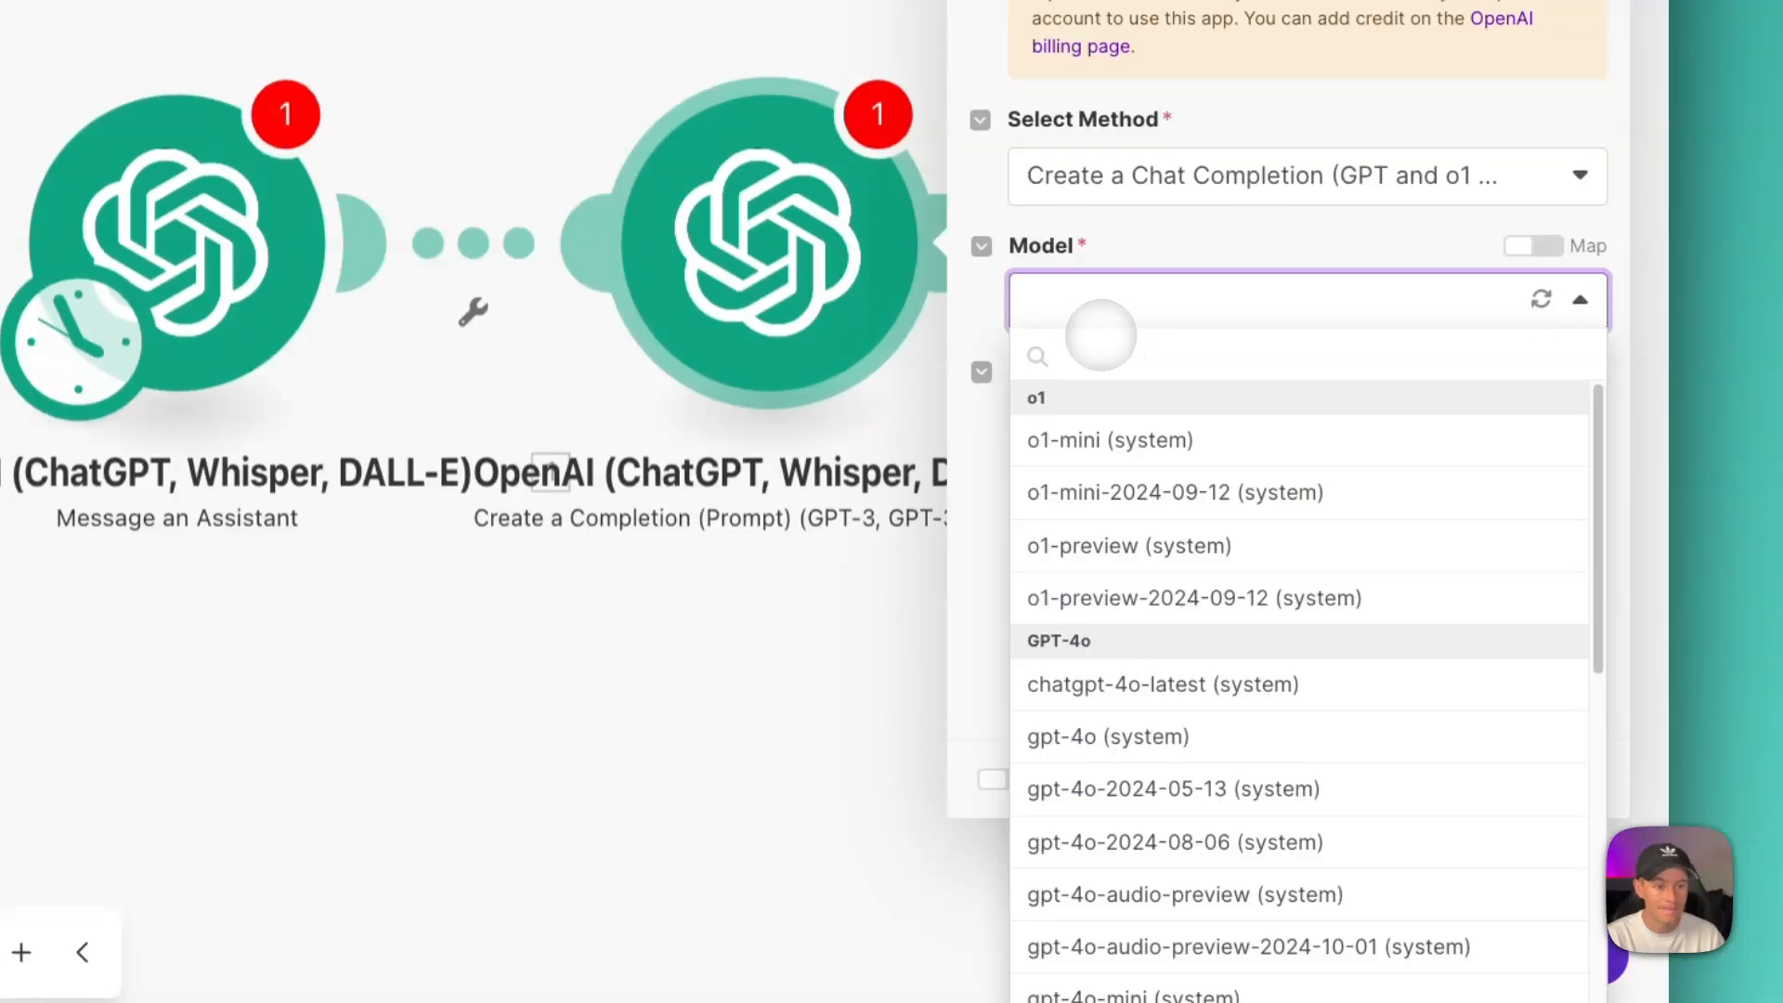
left_click(1162, 683)
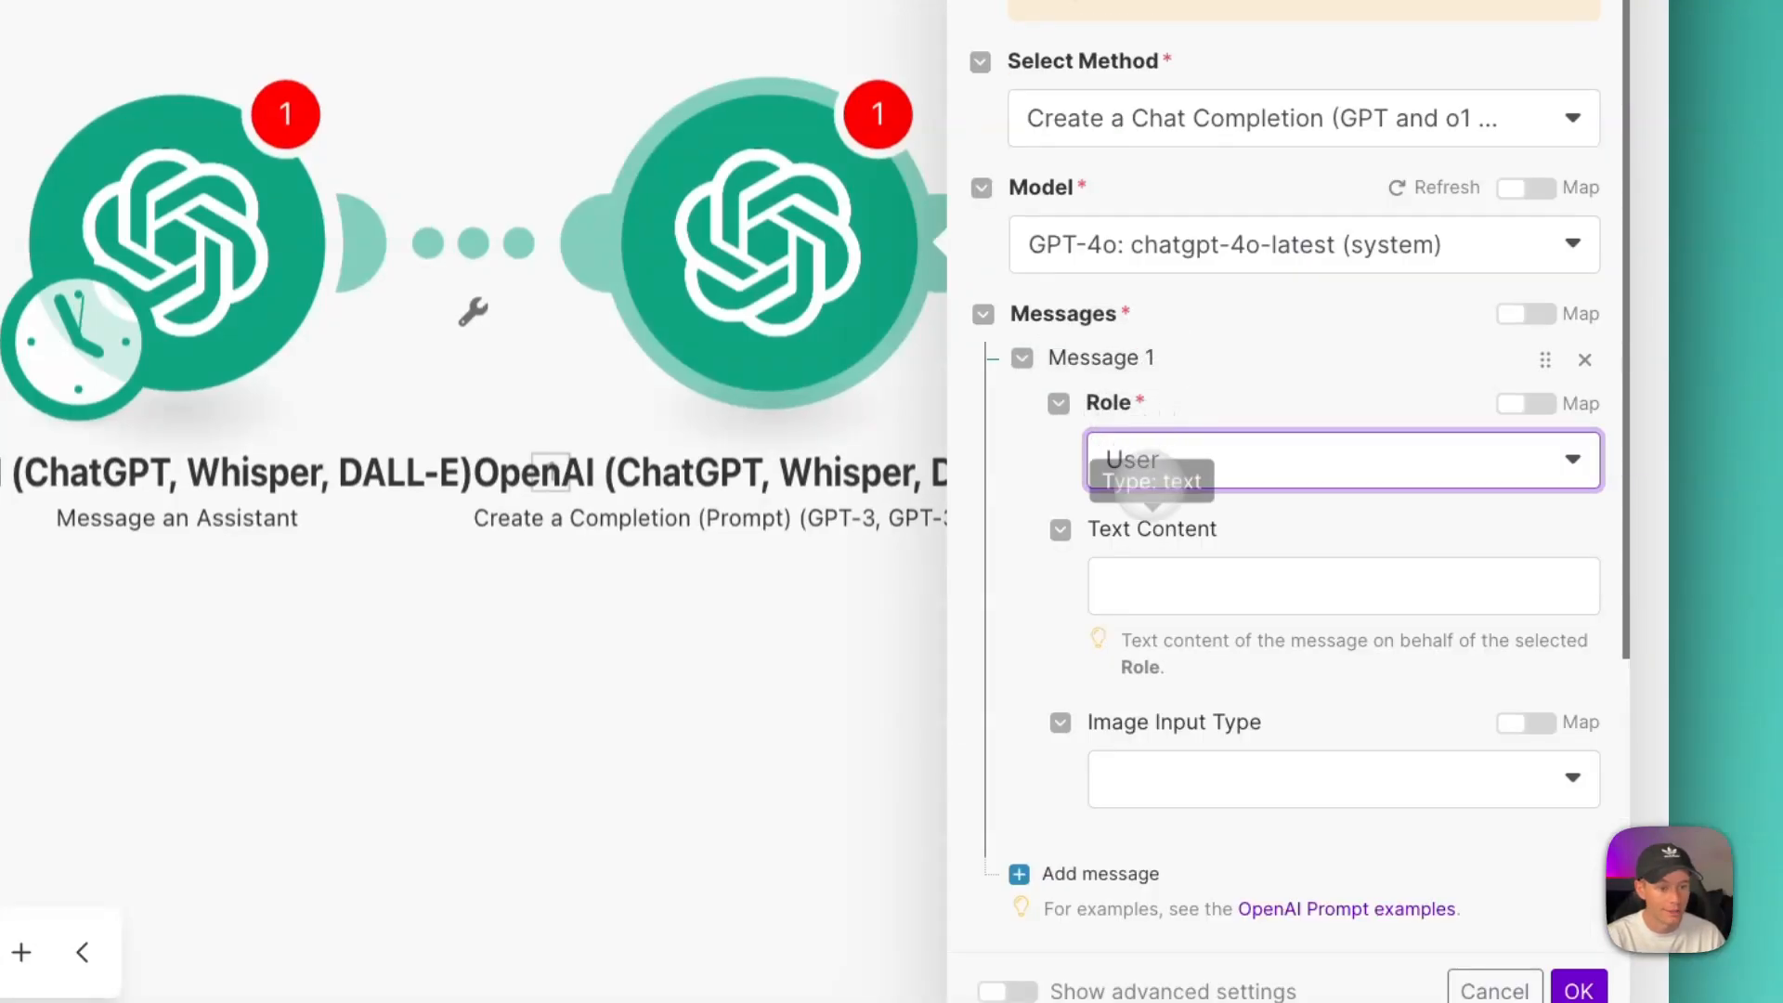
left_click(1341, 585)
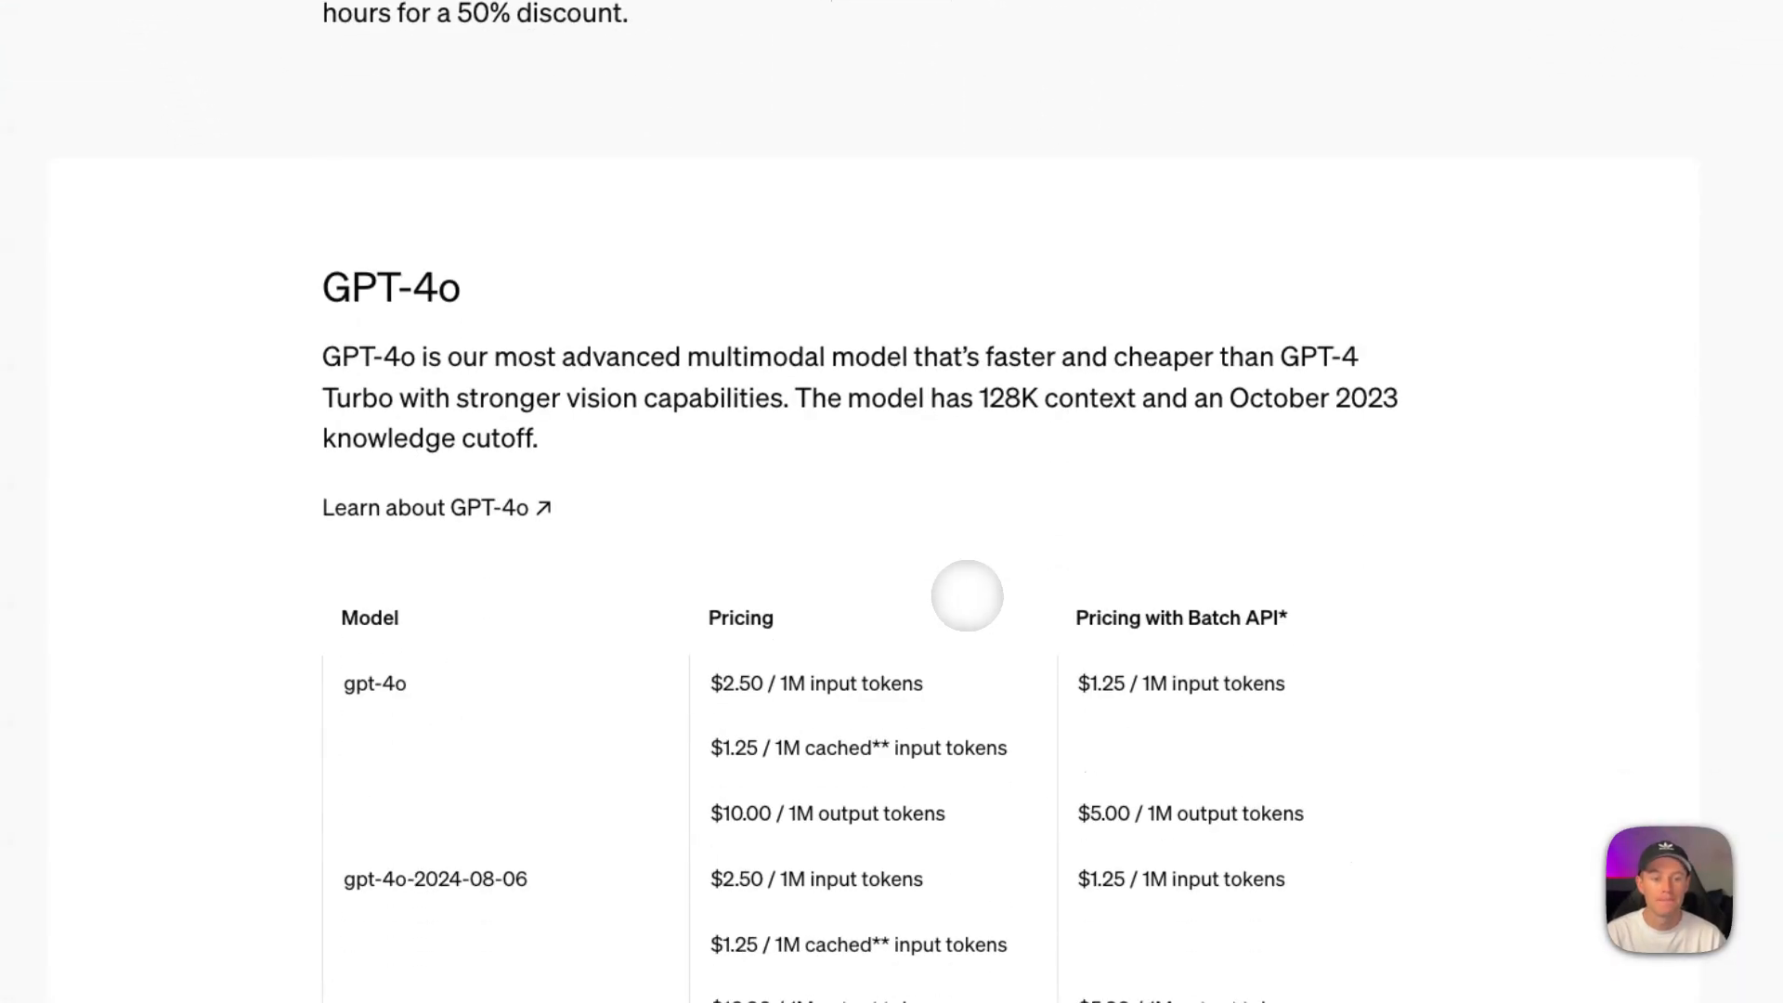
Scroll the Pricing page to view GPT-4o costs per 1K tokens.
scroll("up", 3)
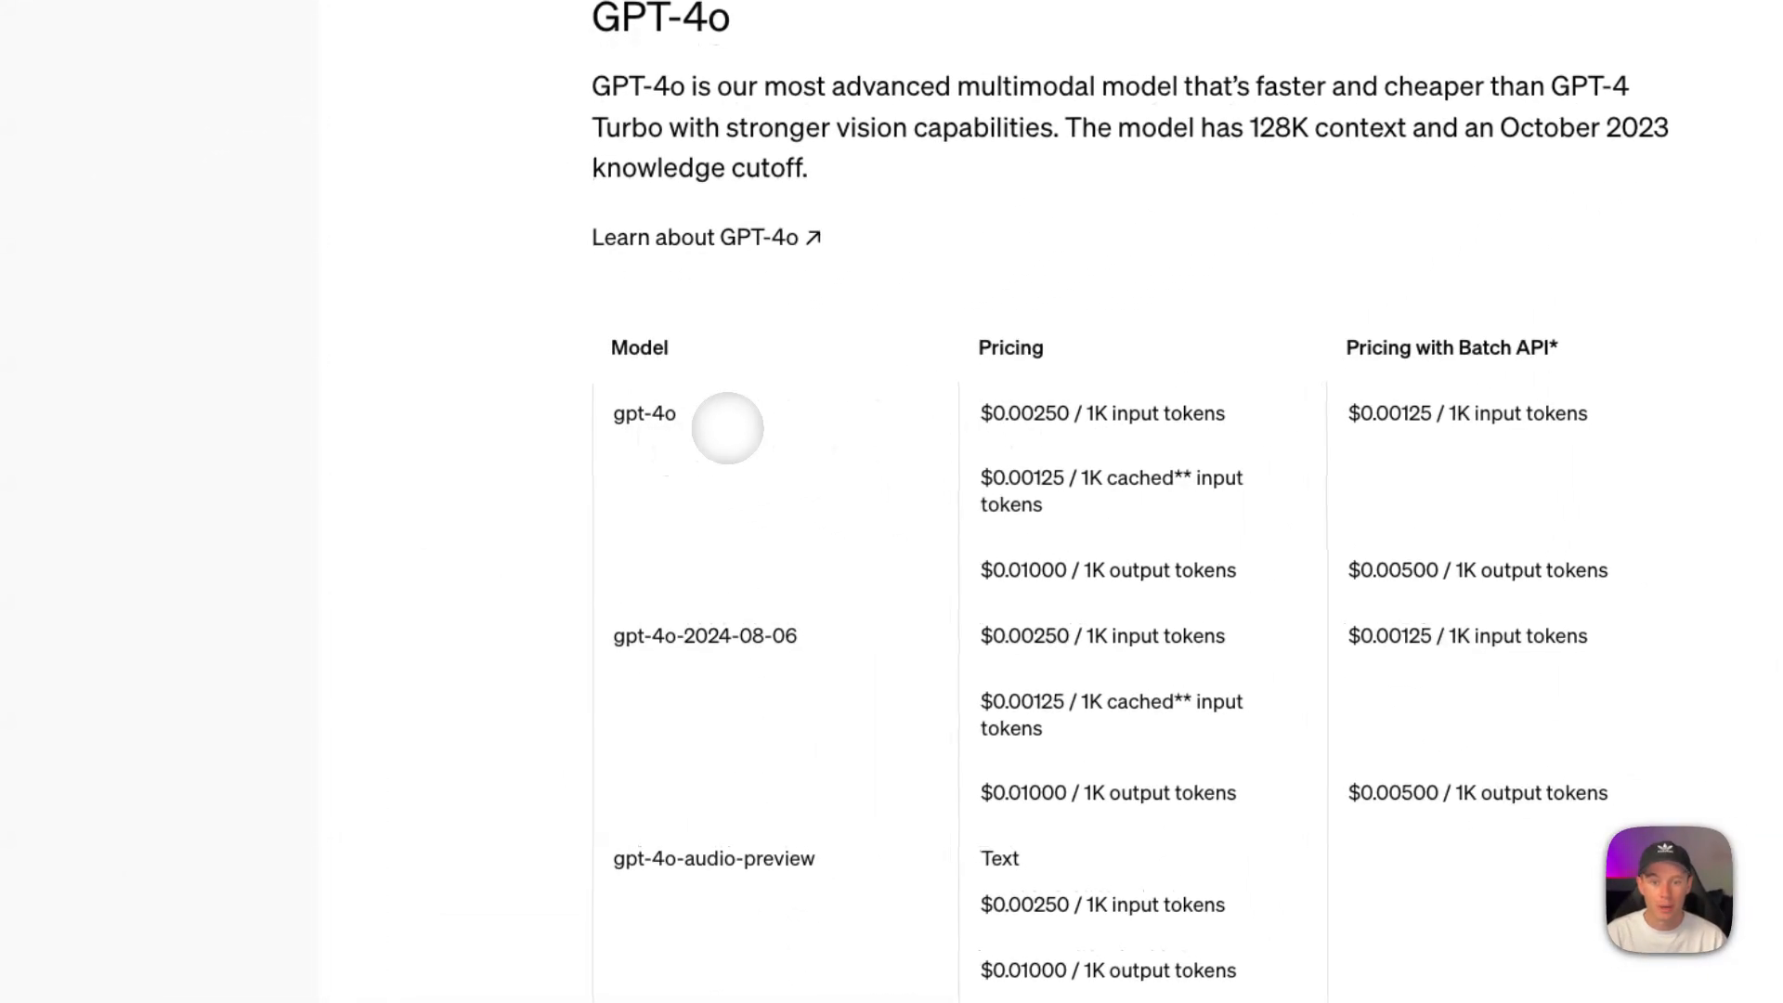
mouse_move(1120, 434)
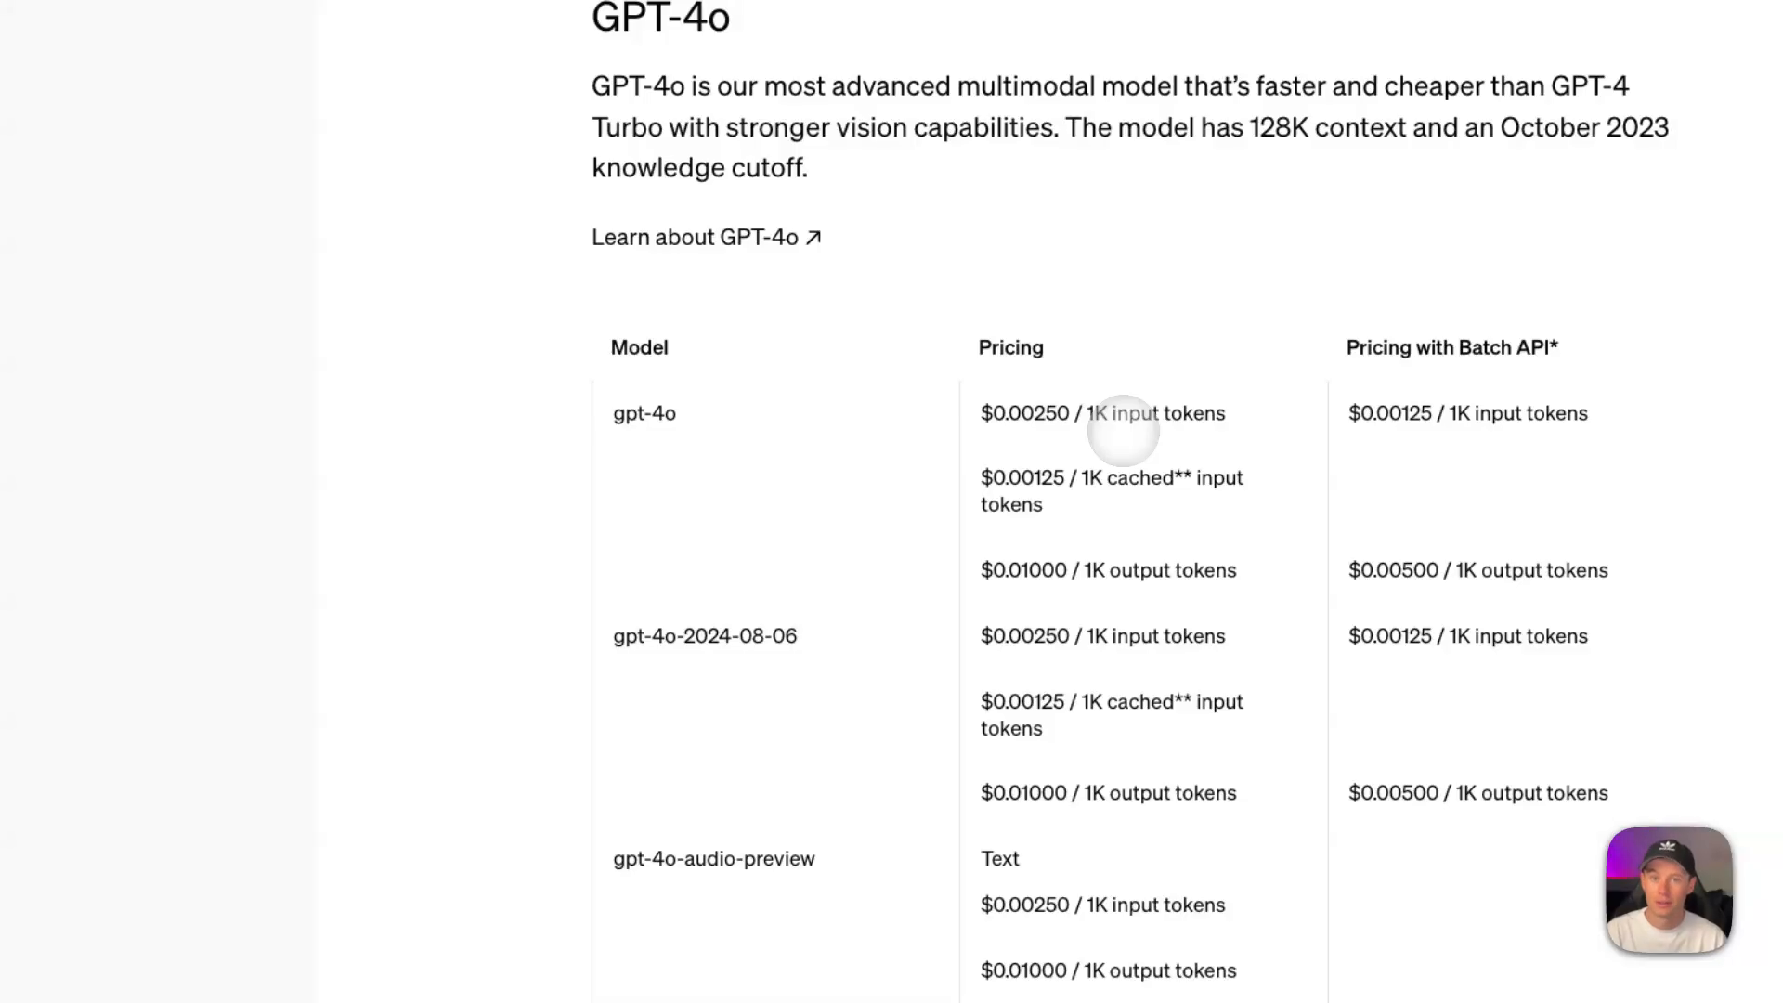